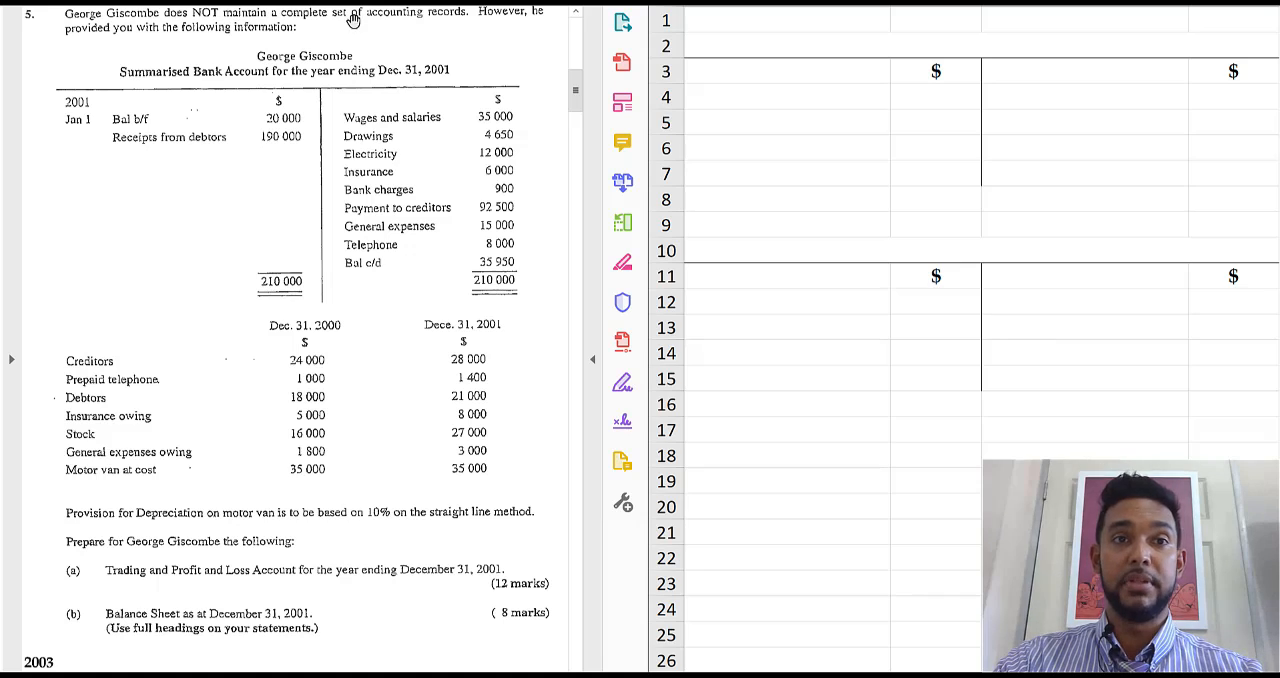
mouse_move(404, 24)
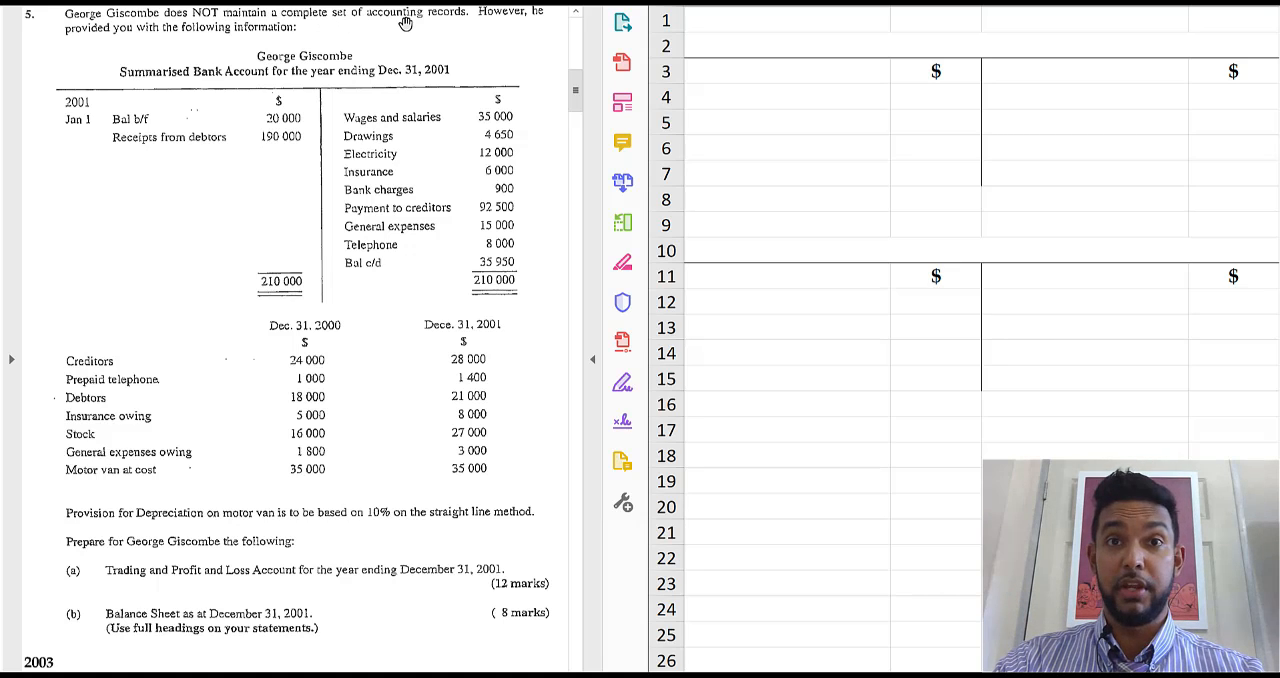
mouse_move(148, 38)
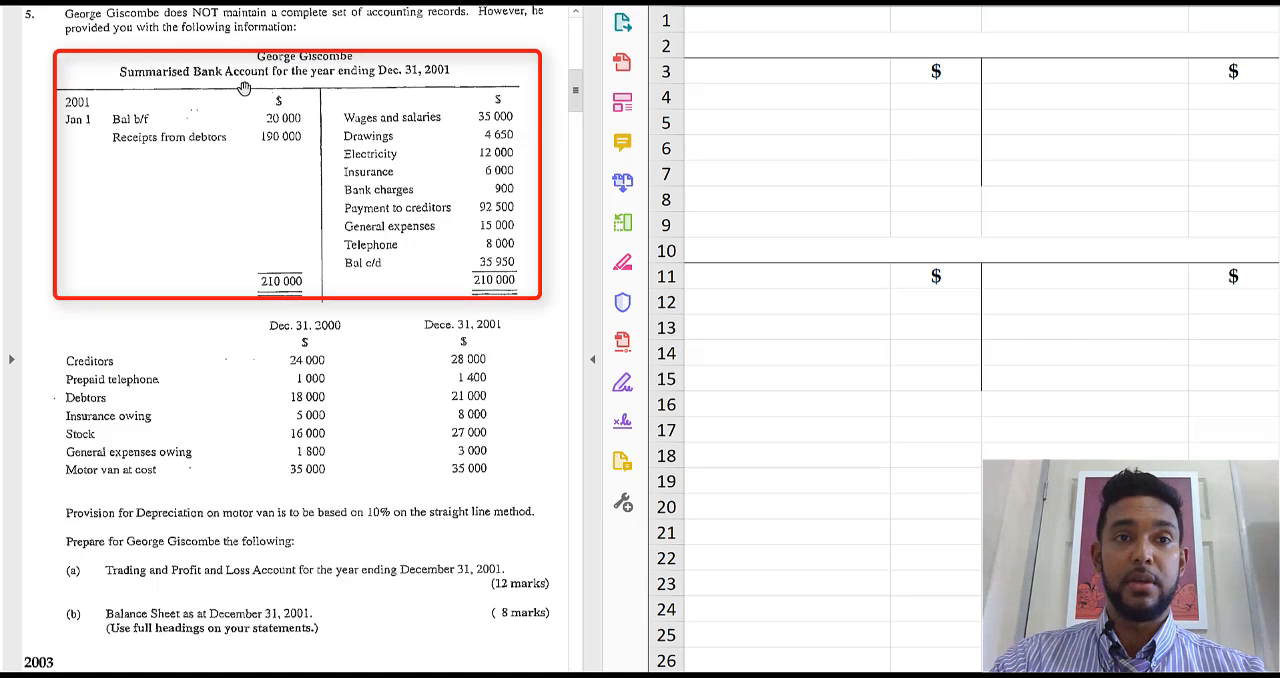
mouse_move(224, 118)
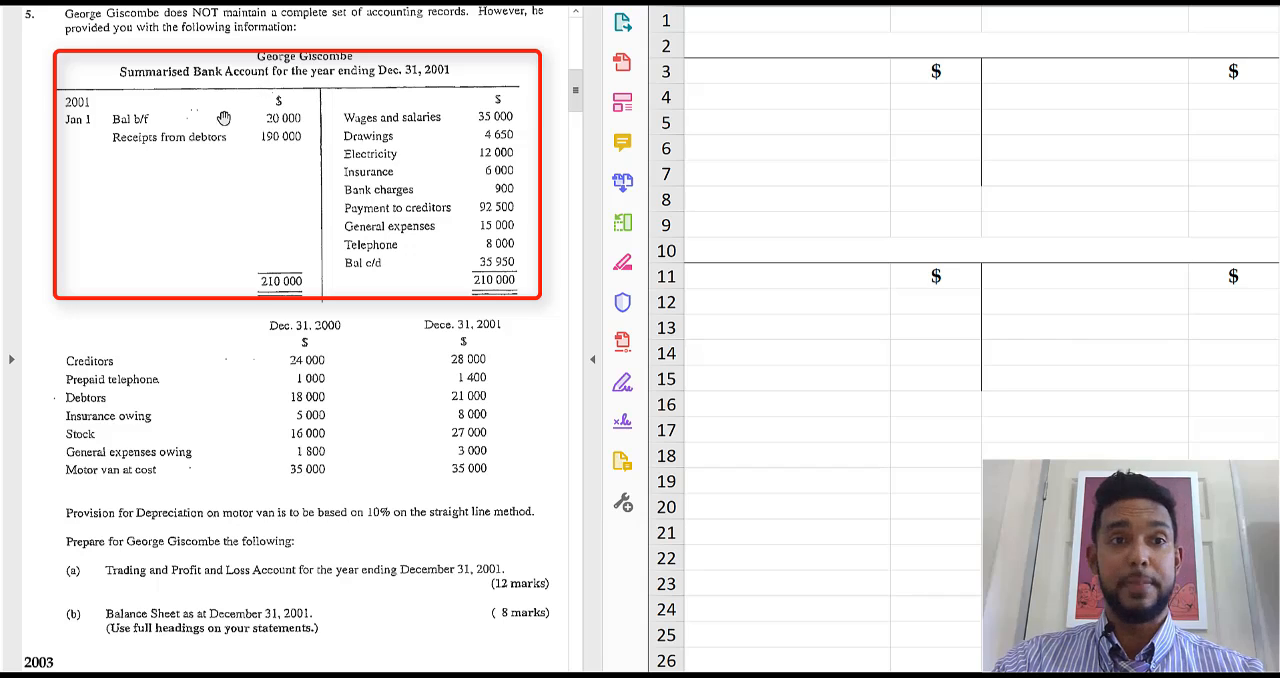
mouse_move(178, 120)
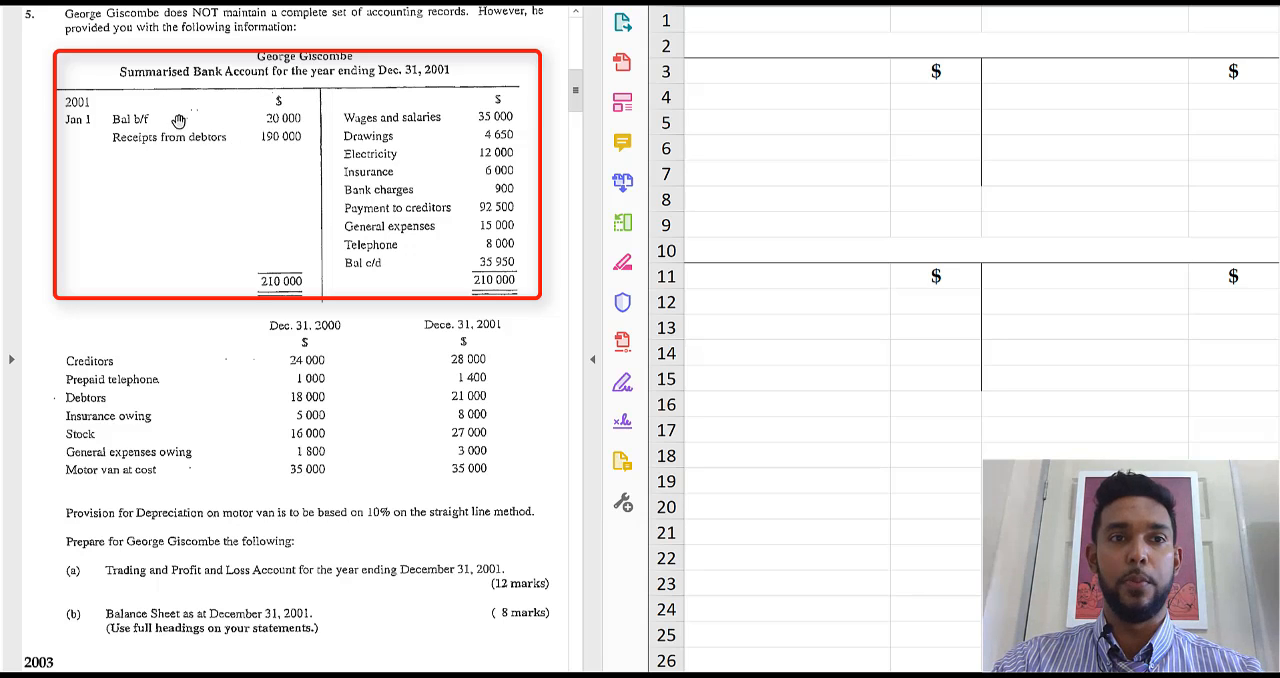
mouse_move(380, 132)
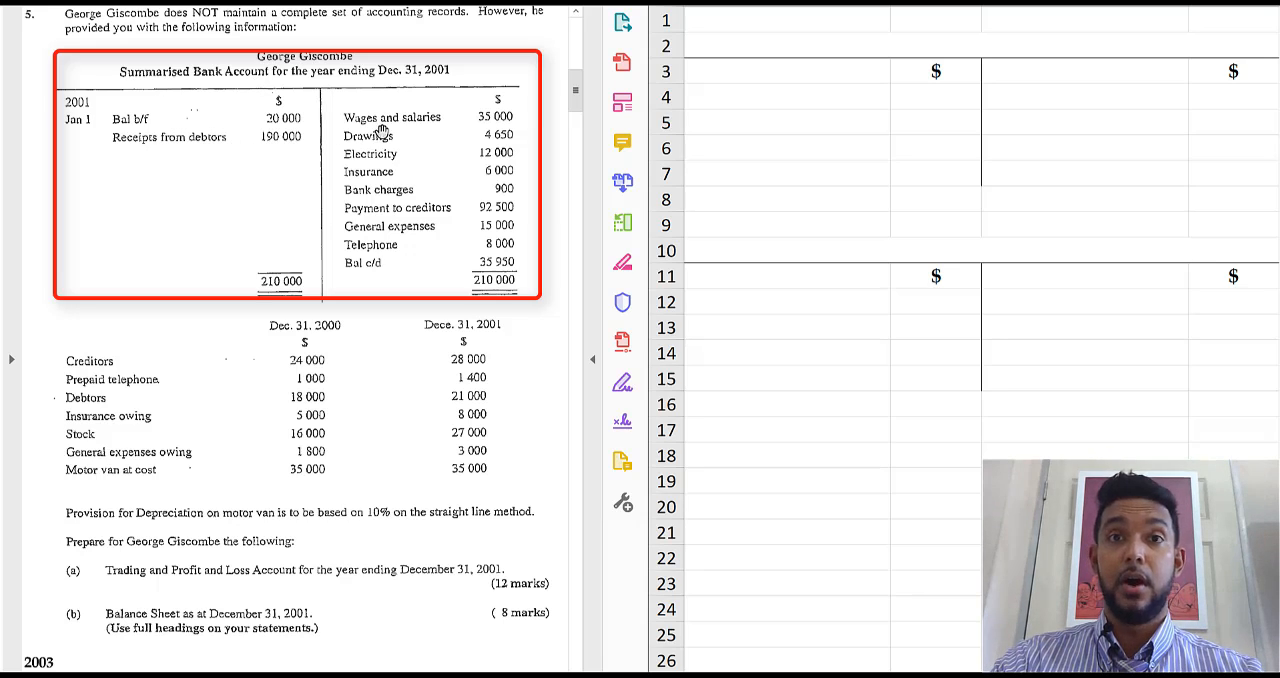
mouse_move(436, 188)
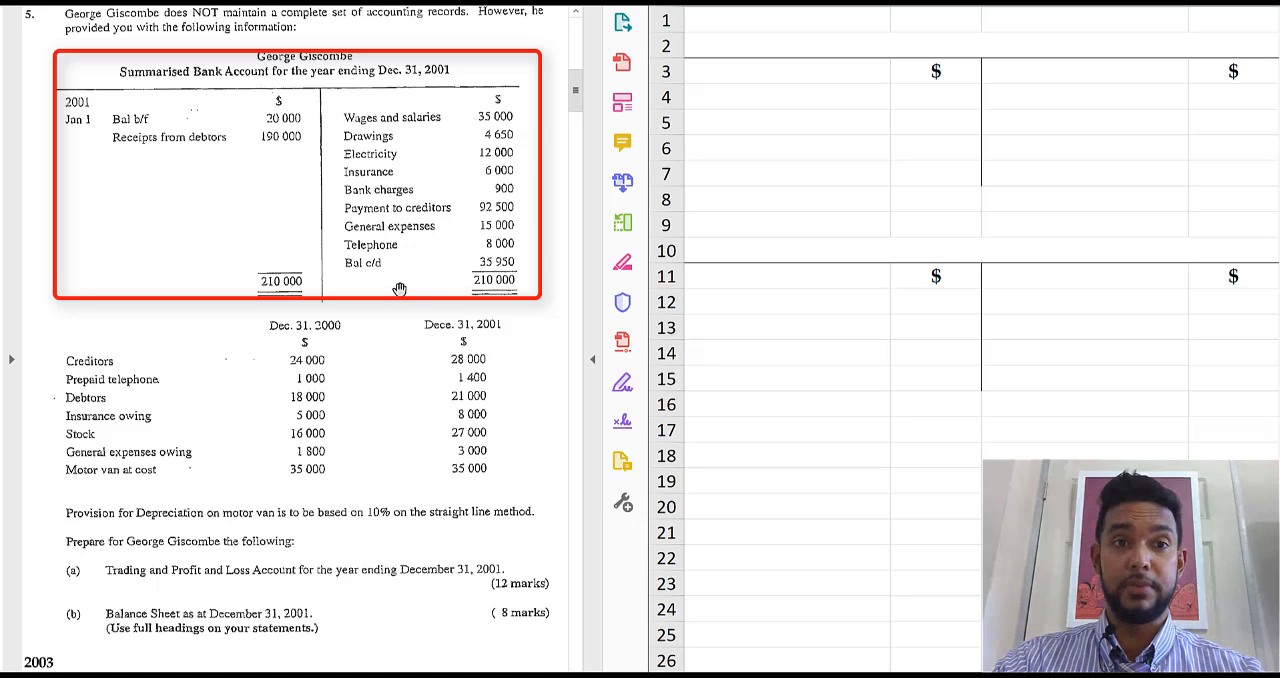
mouse_move(470, 272)
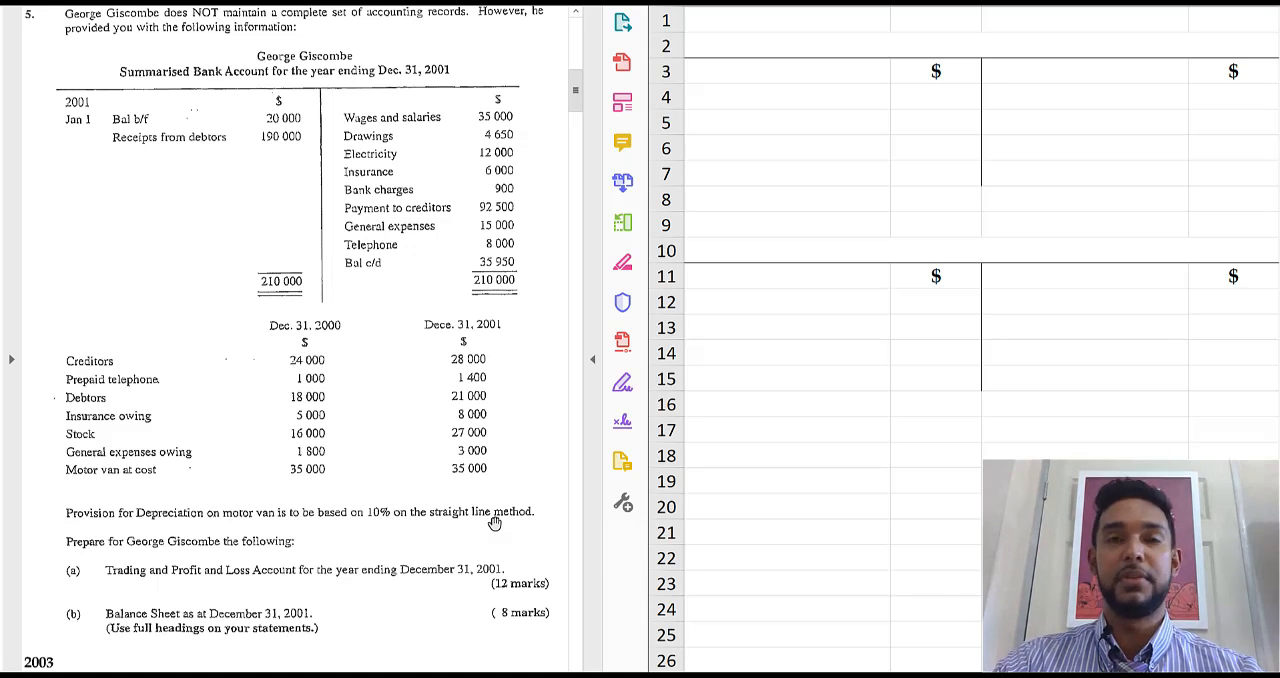
mouse_move(144, 584)
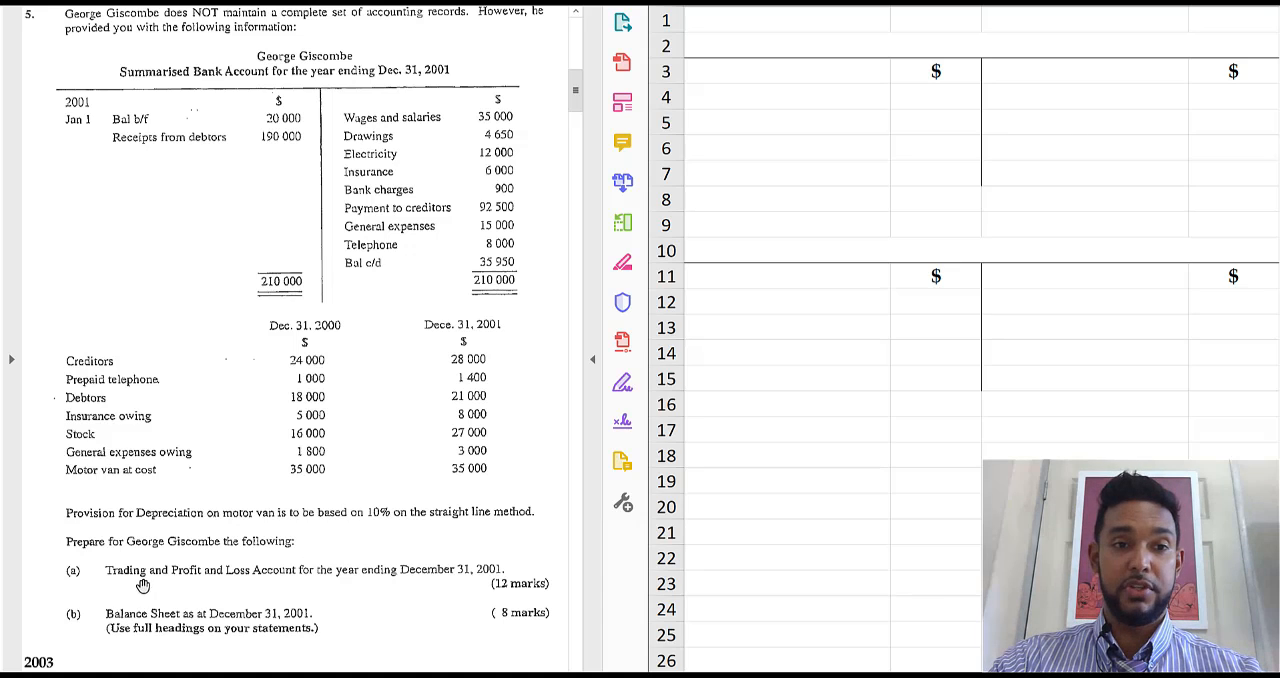
mouse_move(282, 578)
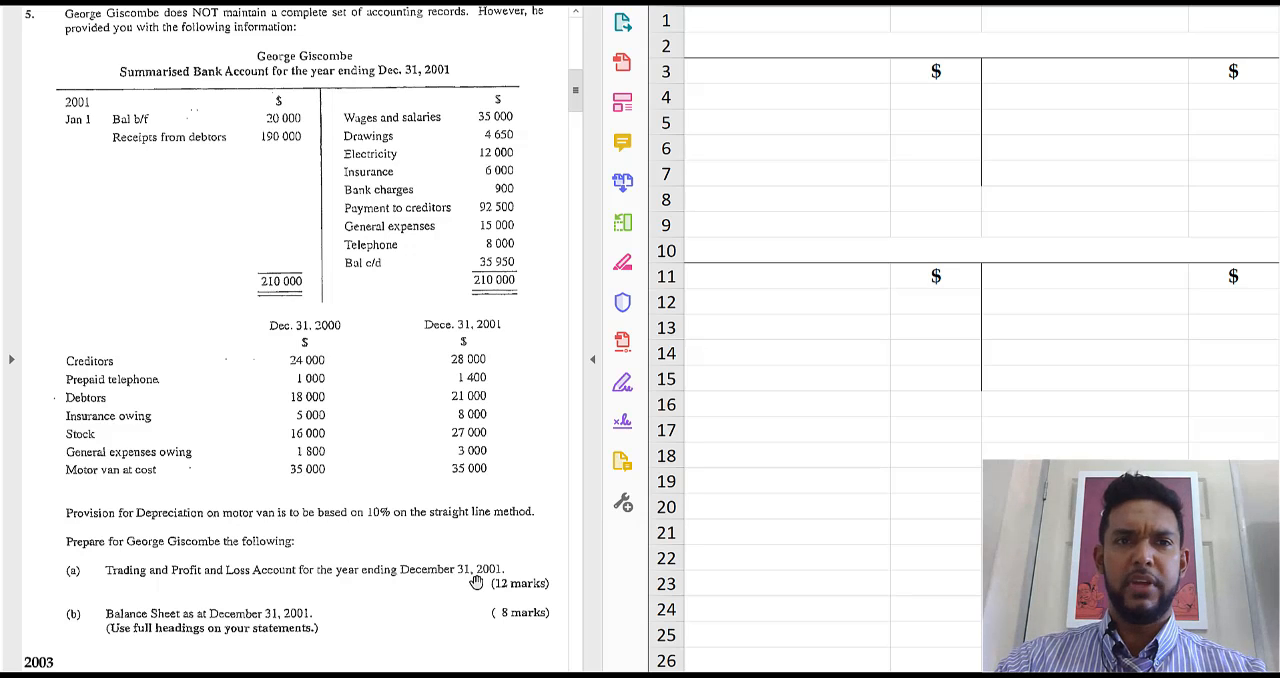
mouse_move(388, 314)
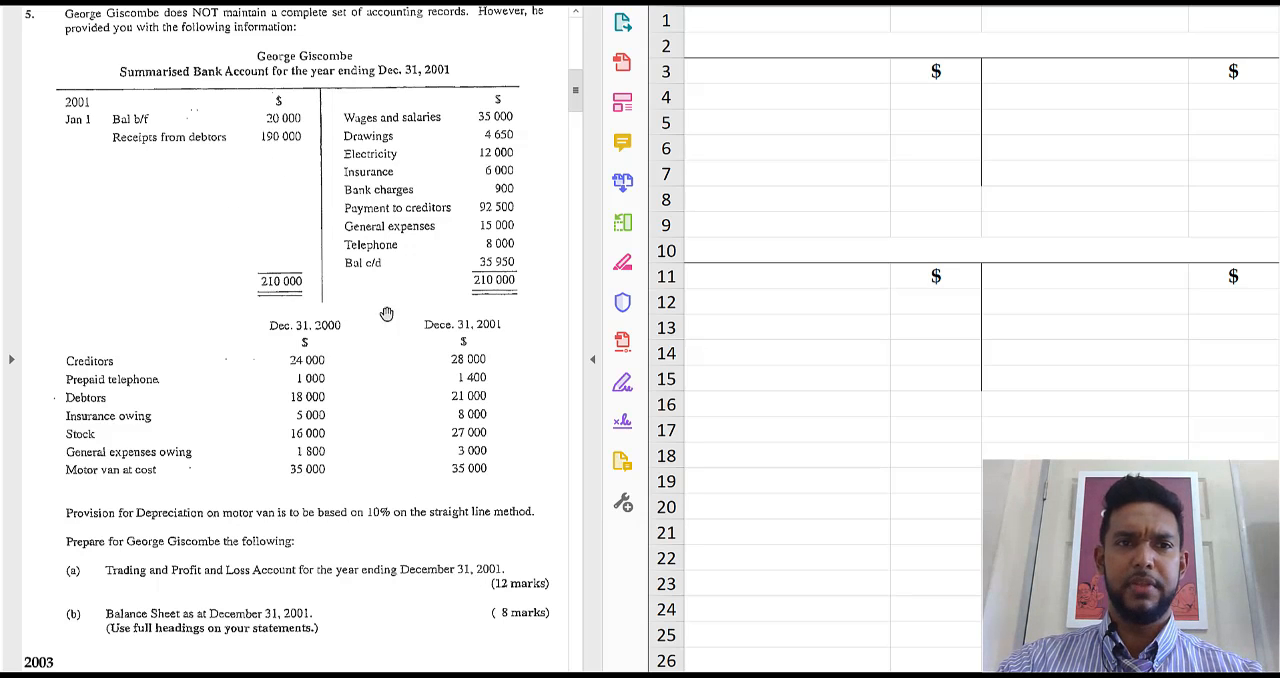
mouse_move(228, 256)
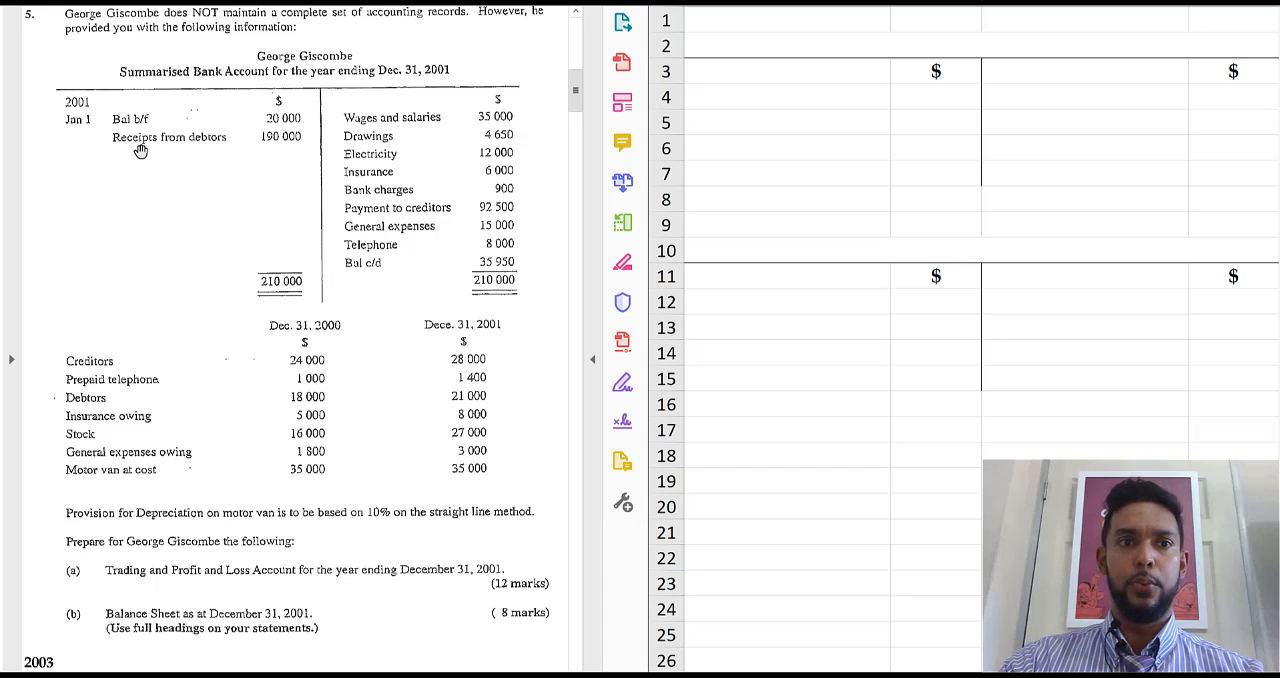
mouse_move(276, 148)
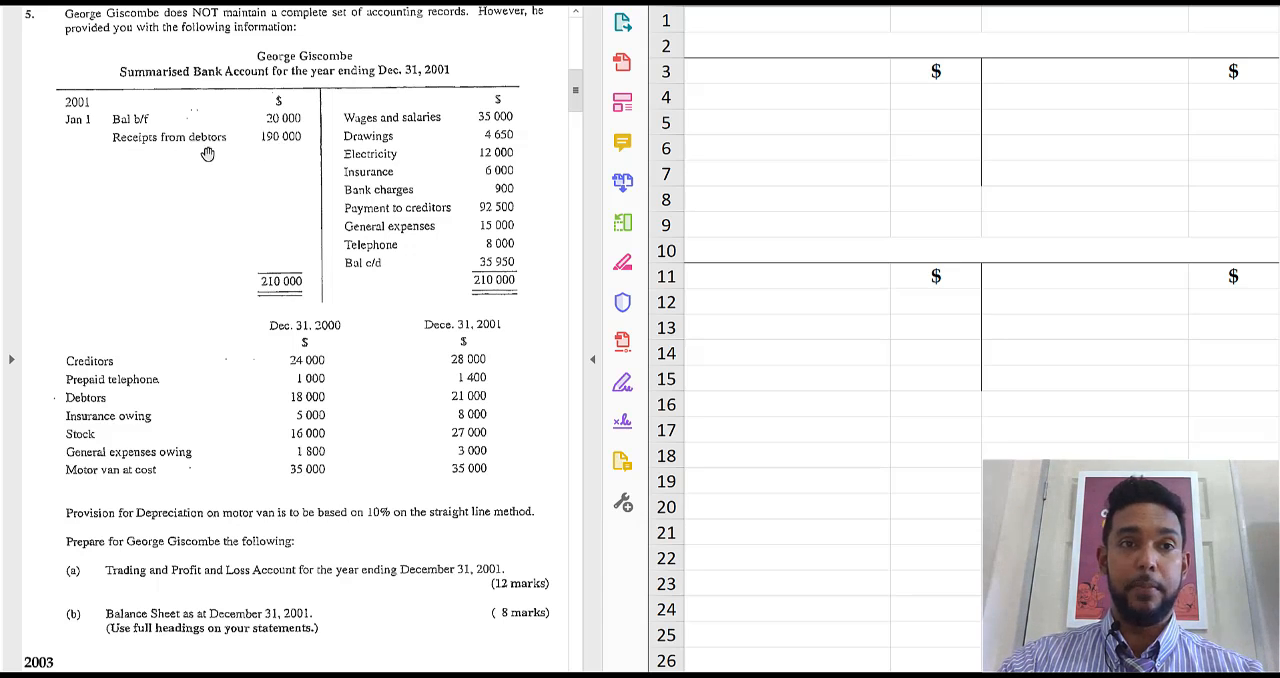
mouse_move(274, 152)
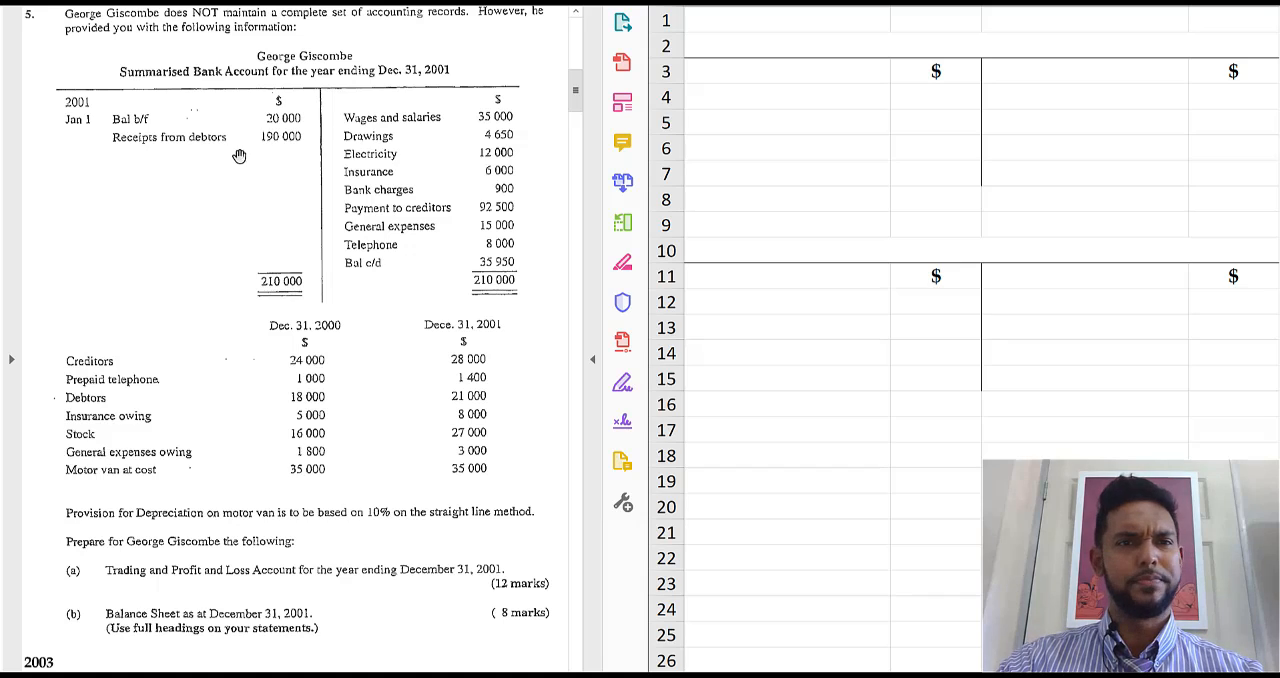
mouse_move(264, 152)
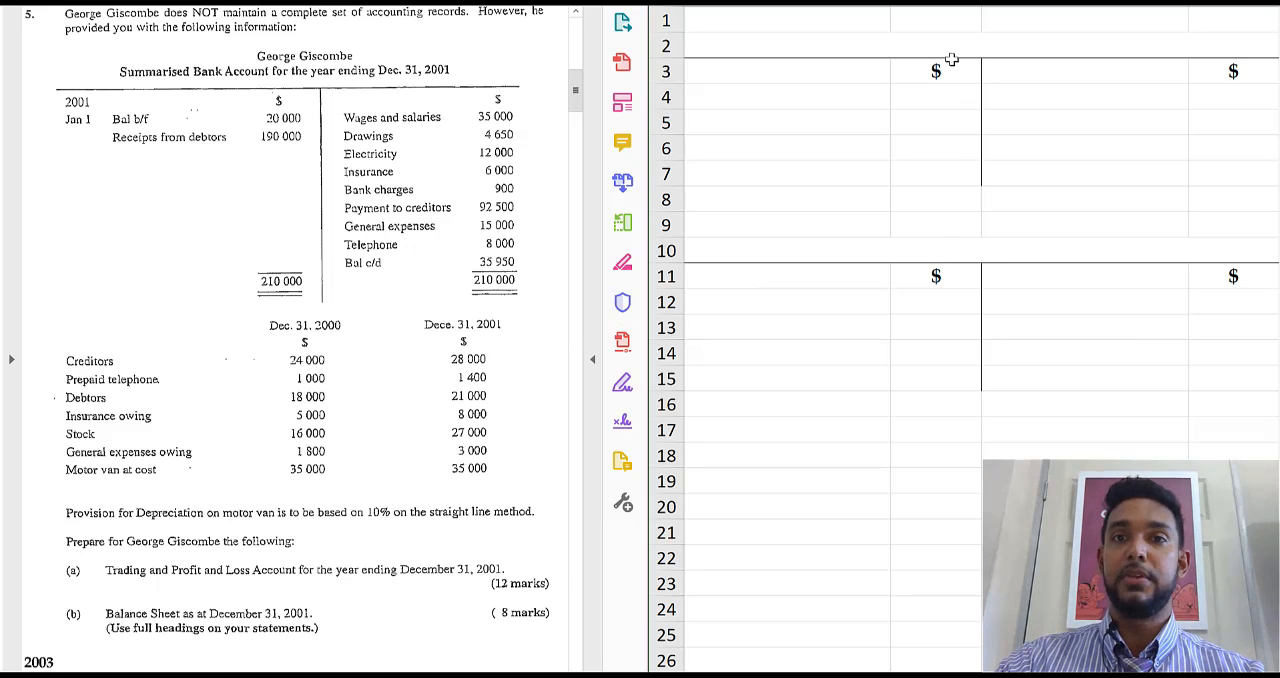
Step: Enter the heading 'Debtors control a/c' in the merged row-2 cell
text(Deb)
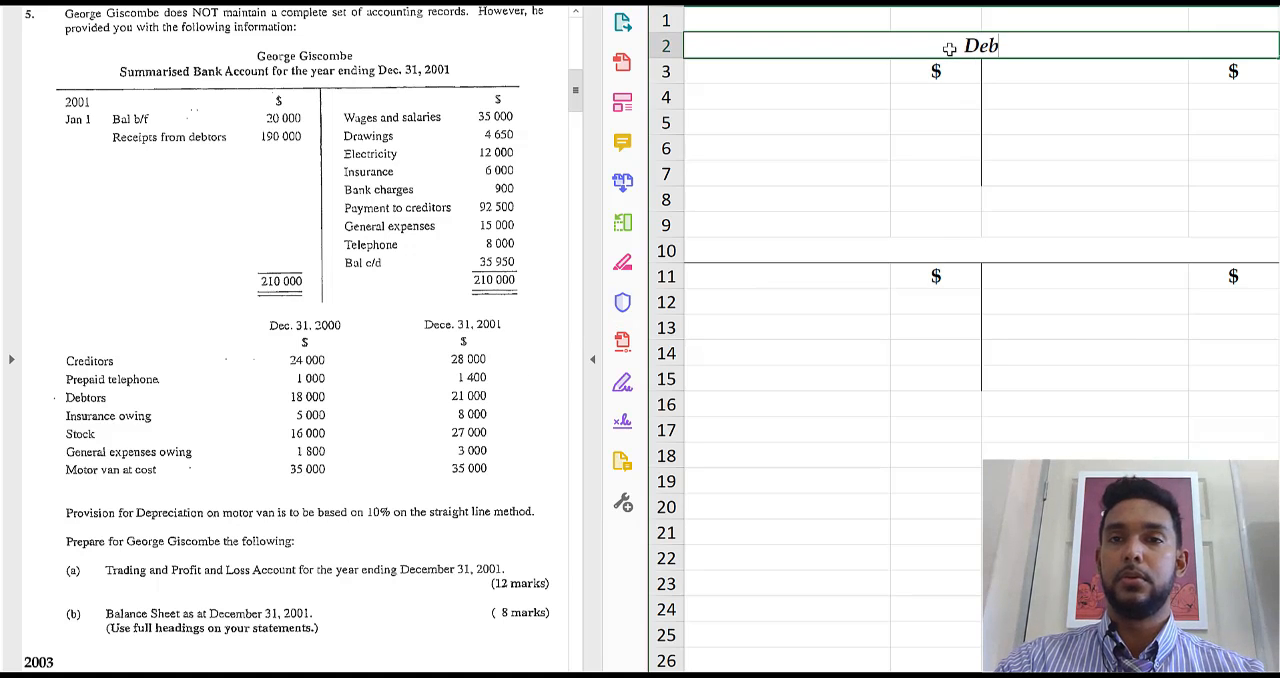
text(tors control)
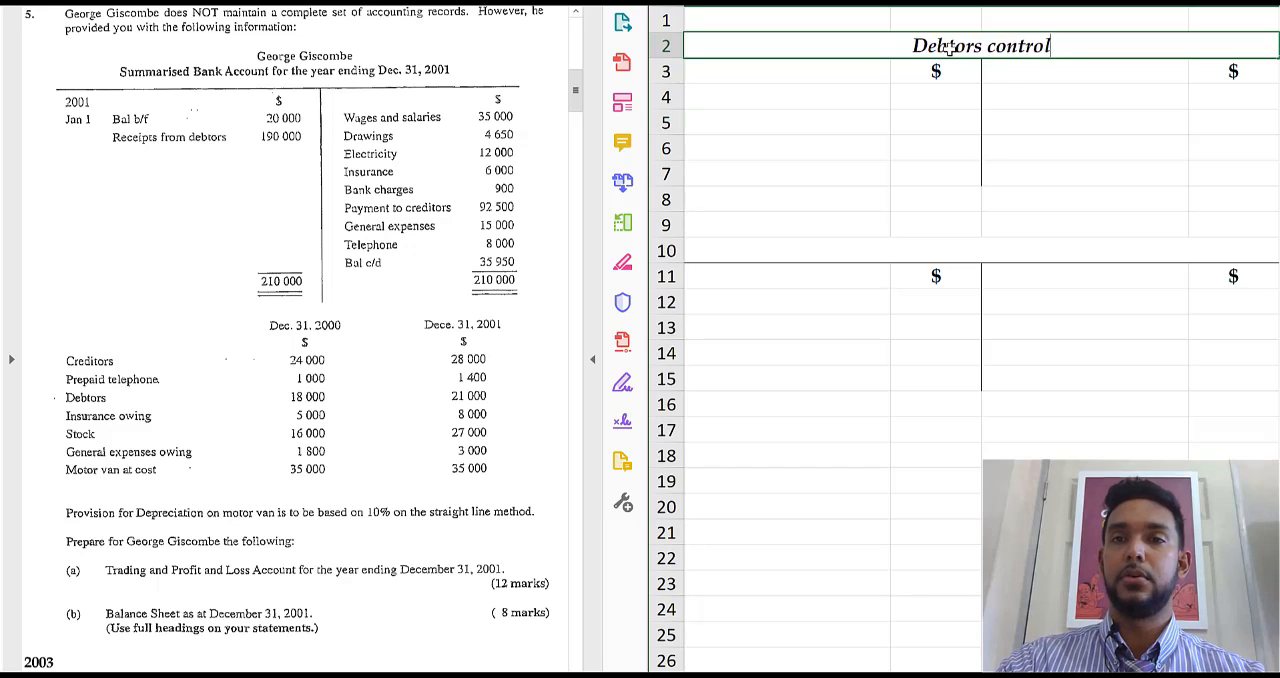
text(a/c)
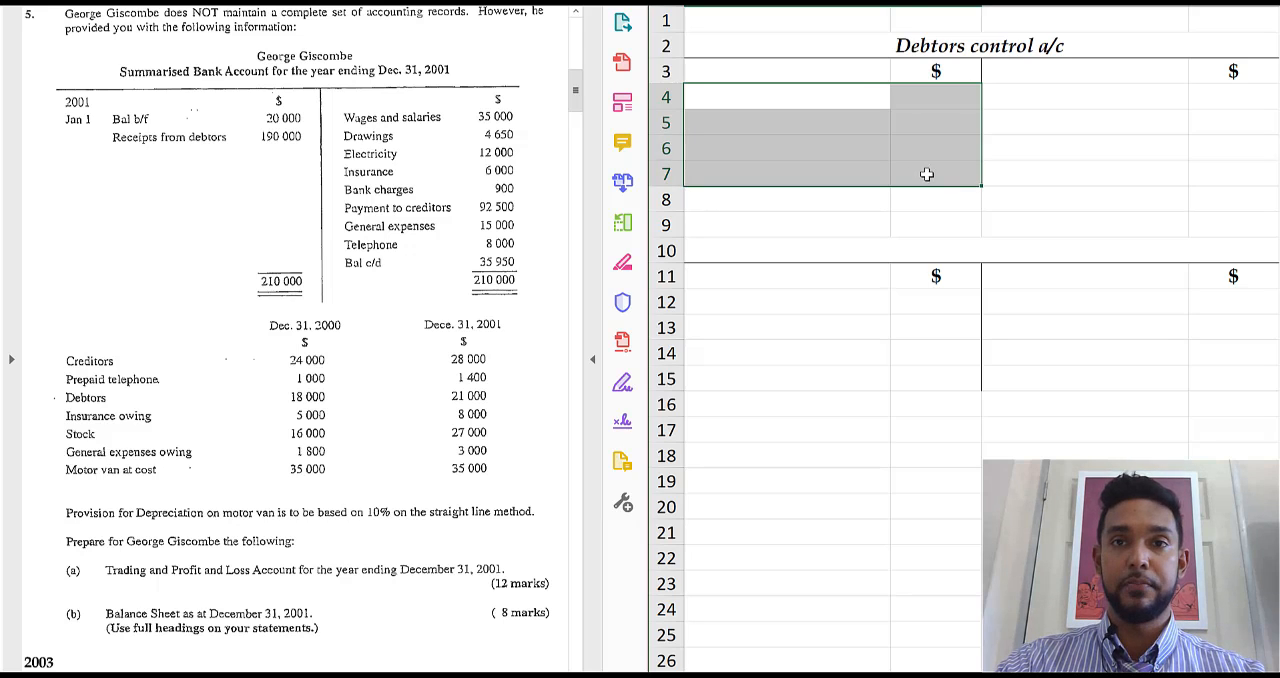
Step: Record Balance b/d of 18,000 on the debit side in row 4
text(Balance b/d)
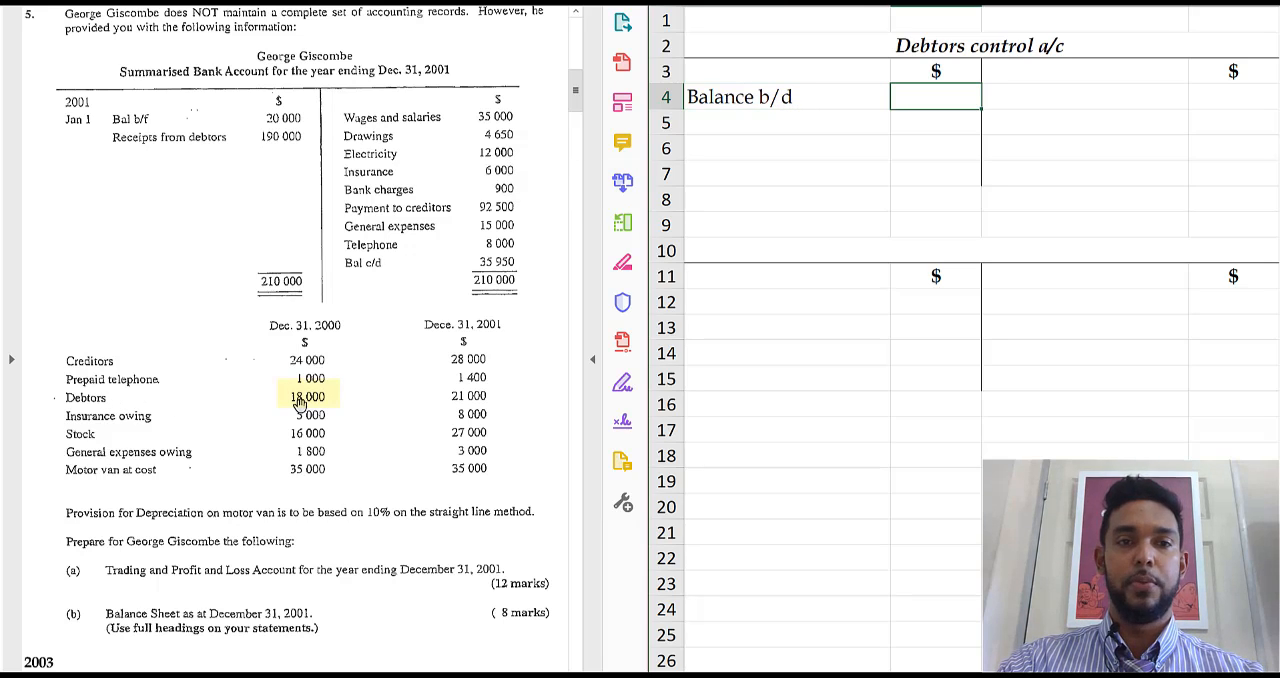
text(18,000)
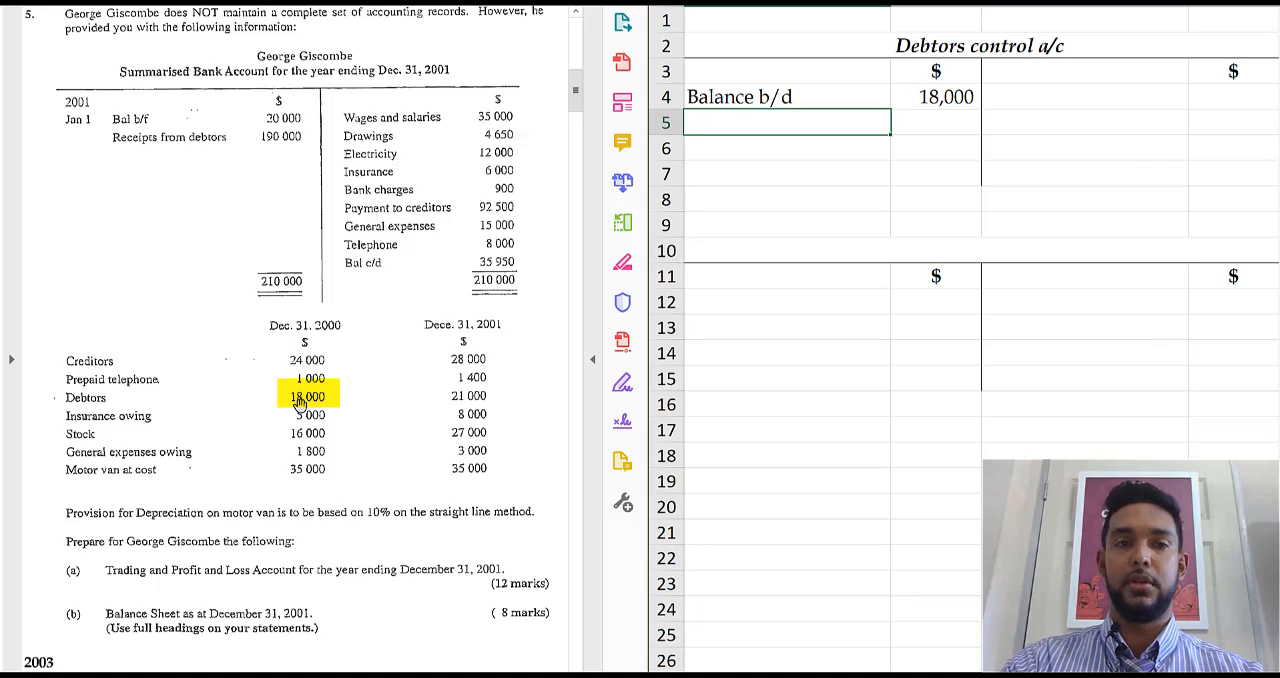
click(470, 396)
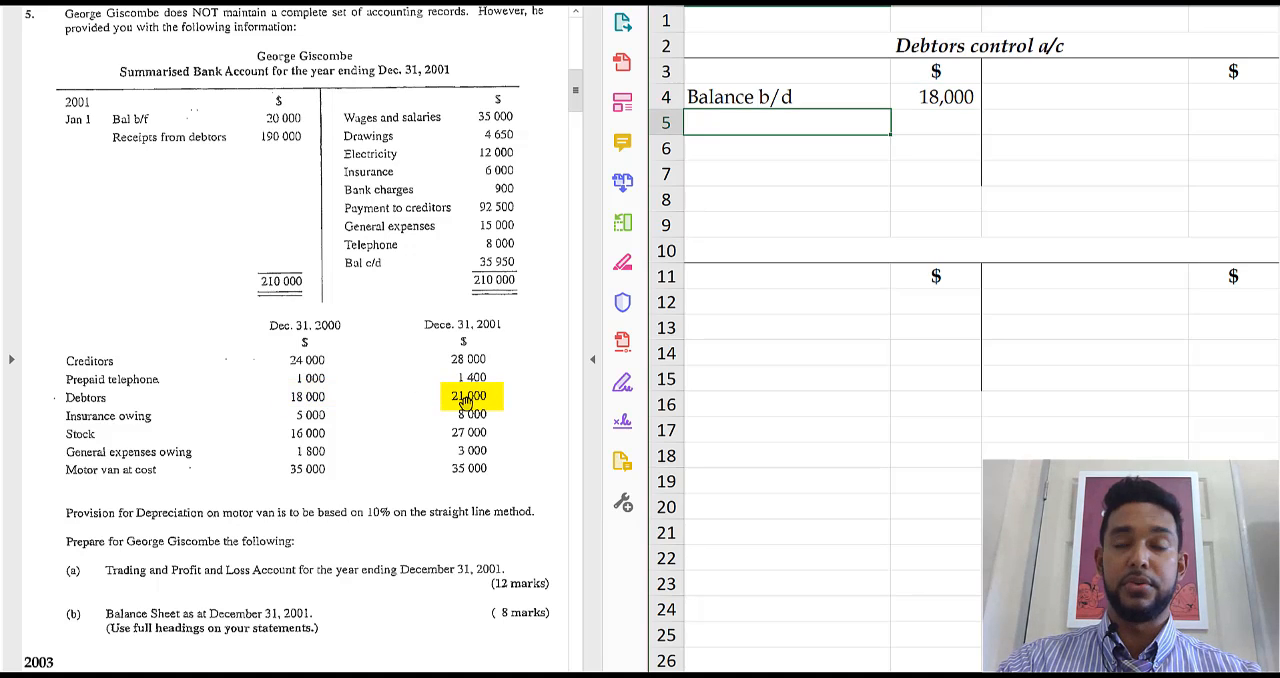
Step: Record Balance c/d of 21,000 on the credit side in row 5
click(1084, 122)
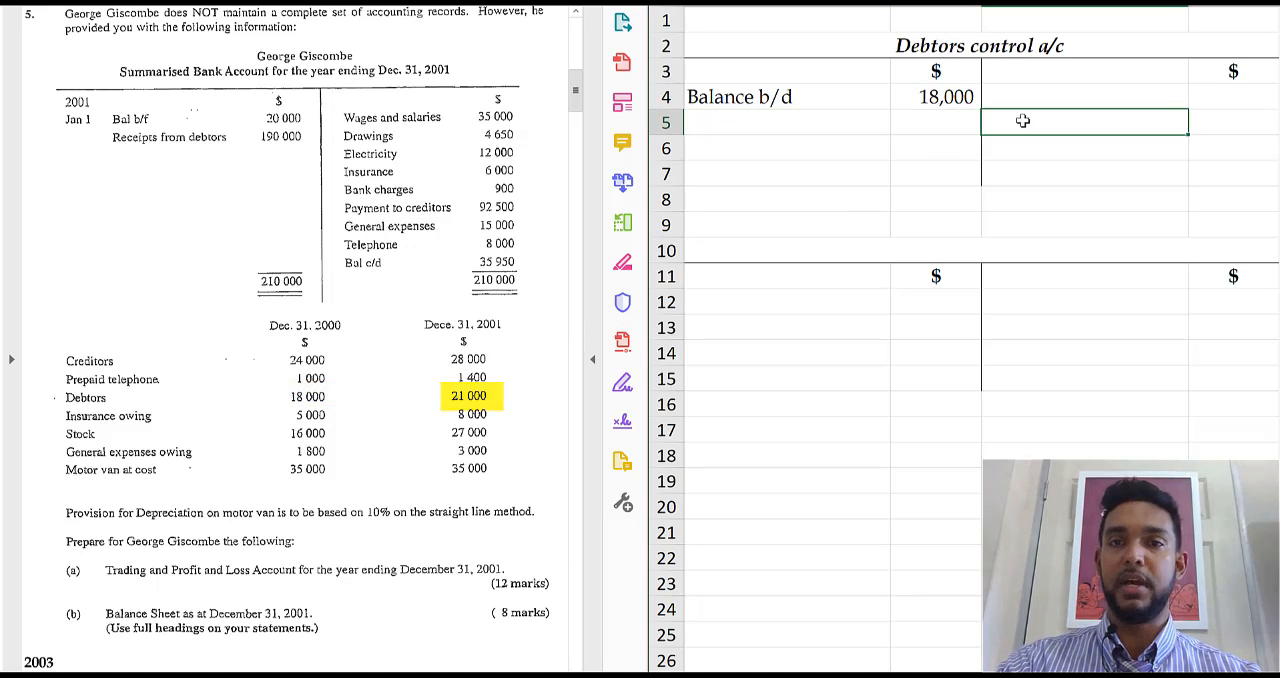
text(Balance c/d)
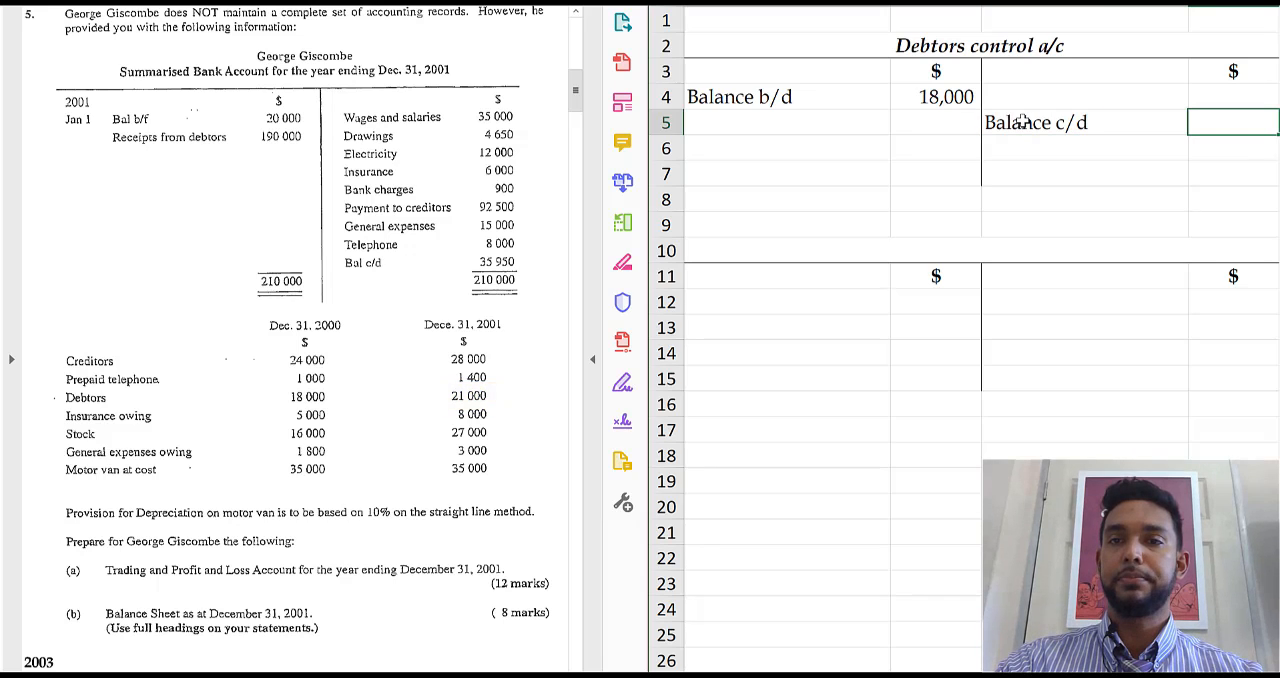
text(21,000)
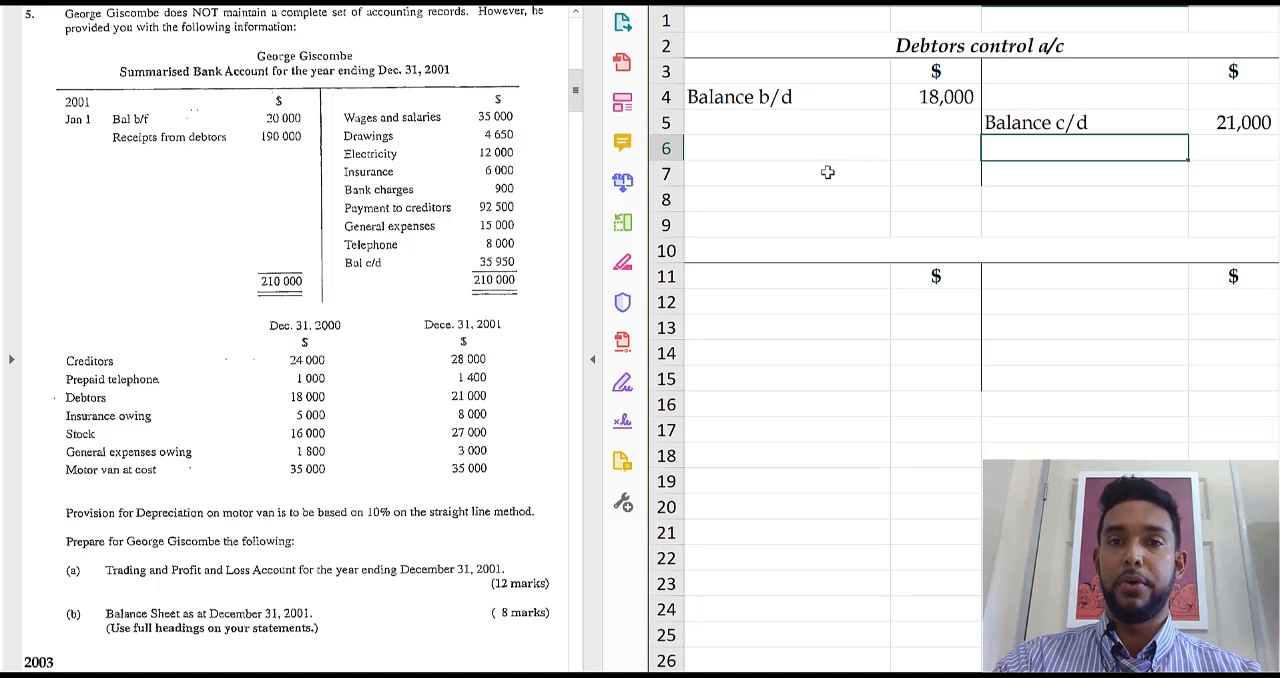
click(784, 172)
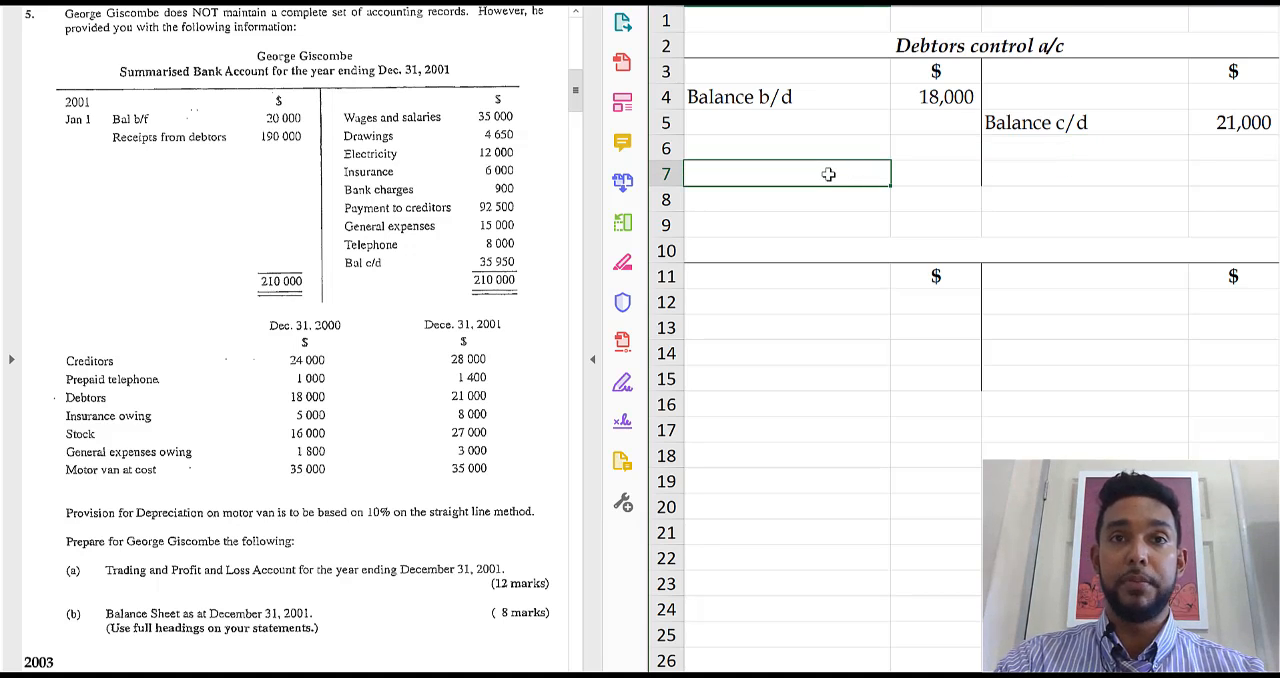
mouse_move(622, 142)
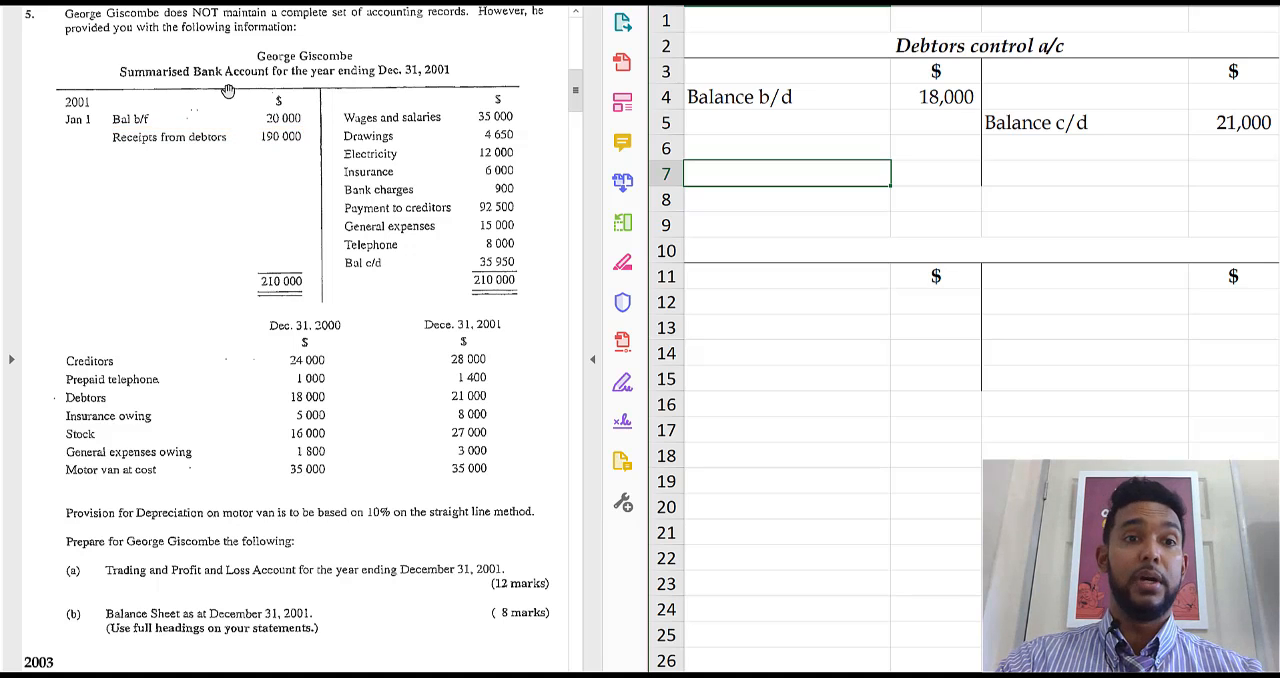
mouse_move(188, 152)
text(Bank)
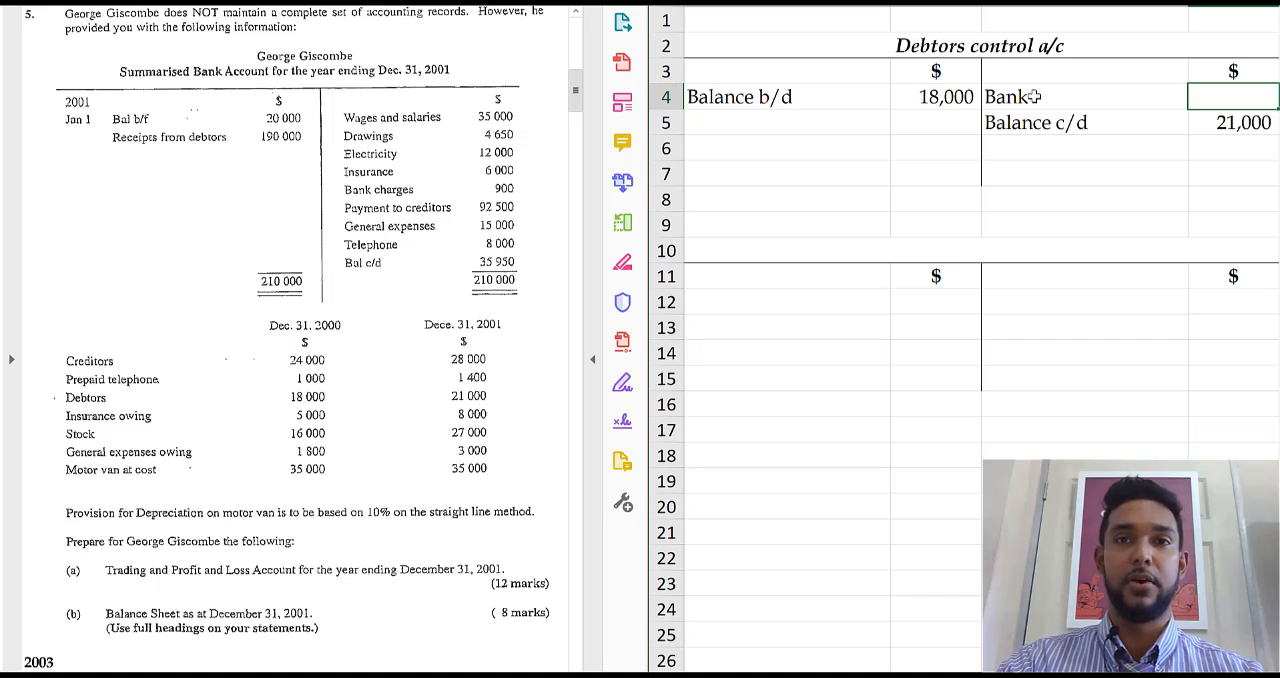
Step: Enter Bank 190,000 and label the next debit row Credit sales
text(19000)
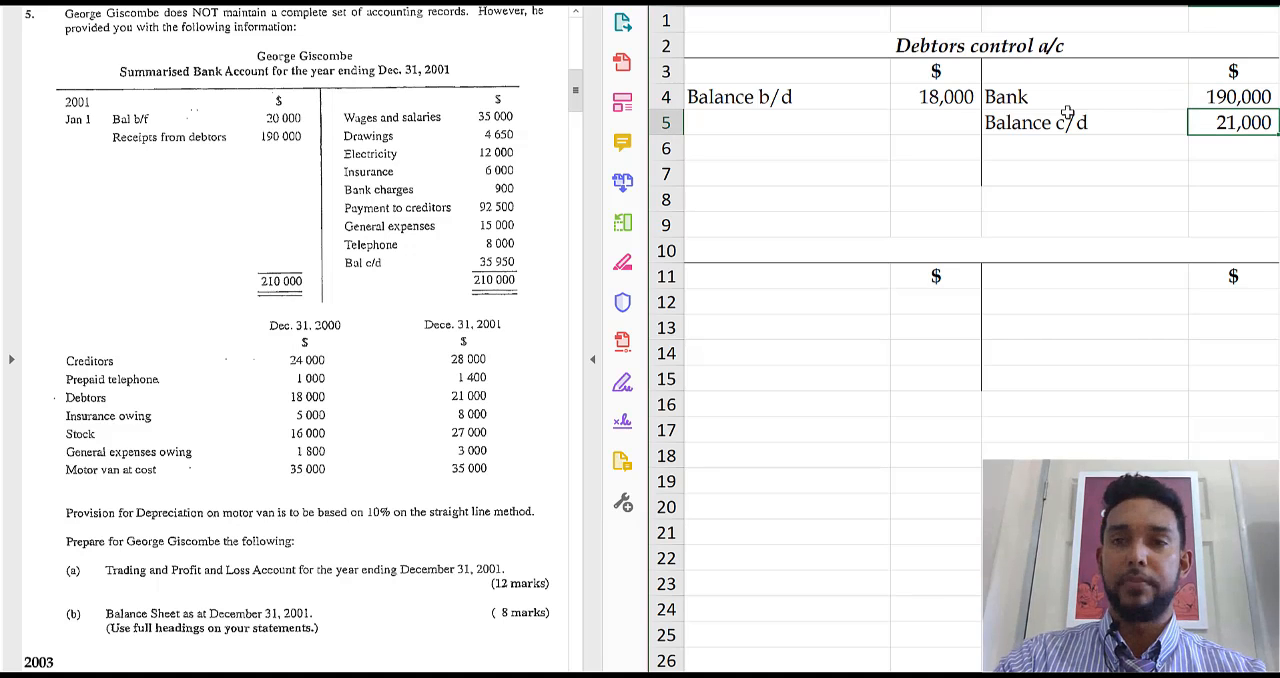
click(830, 122)
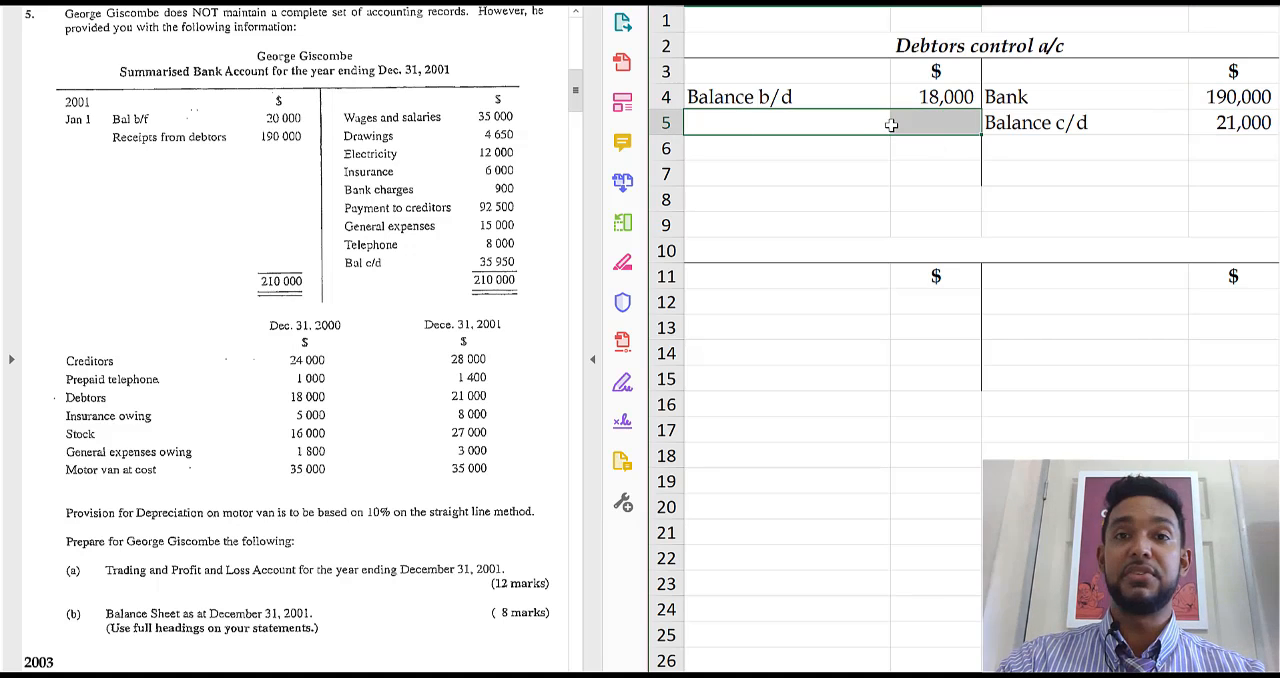
text(C)
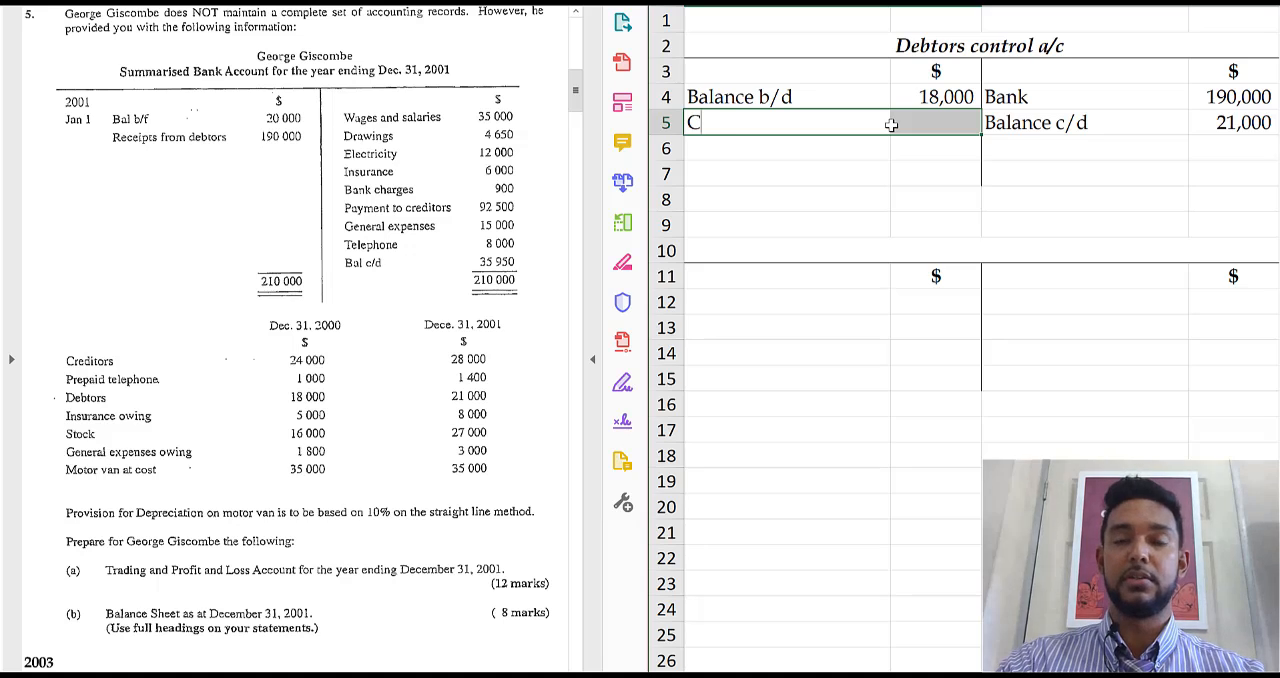
text(redit sales)
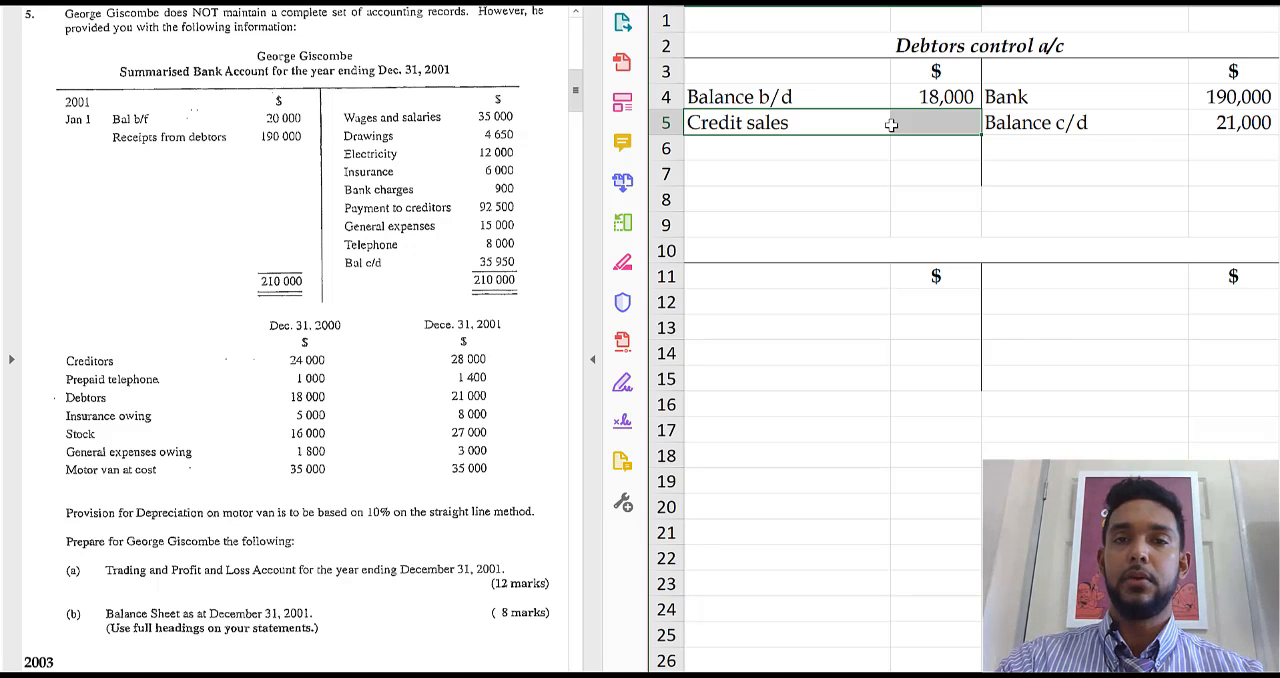
click(1232, 148)
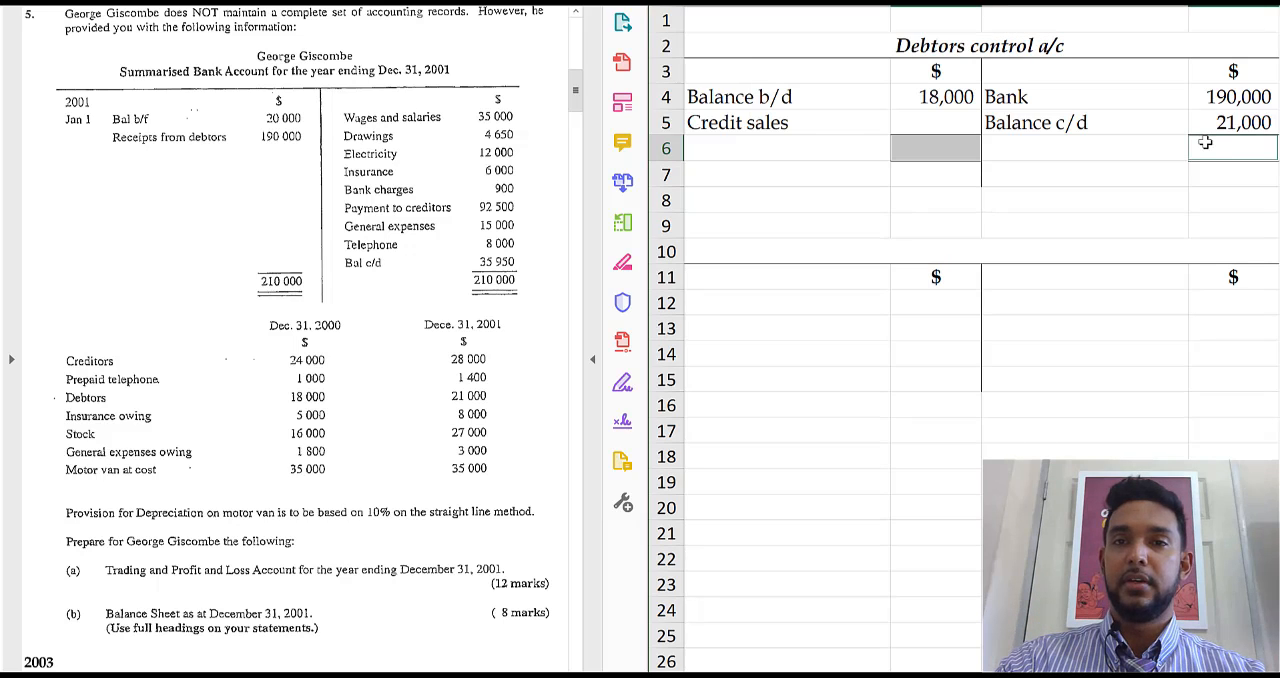
Step: Compute Credit sales as =E6-B4 giving 193,000, with both sides totalling 211,000, and emphasise it
click(936, 122)
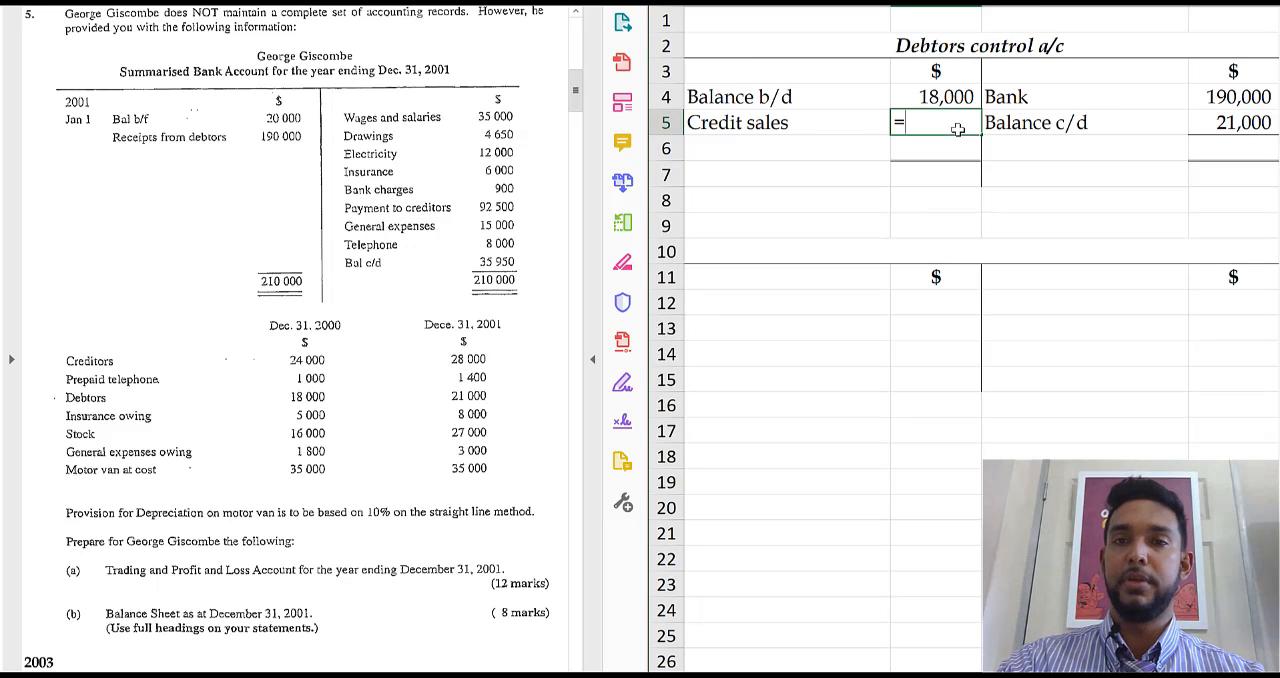
text(E6-)
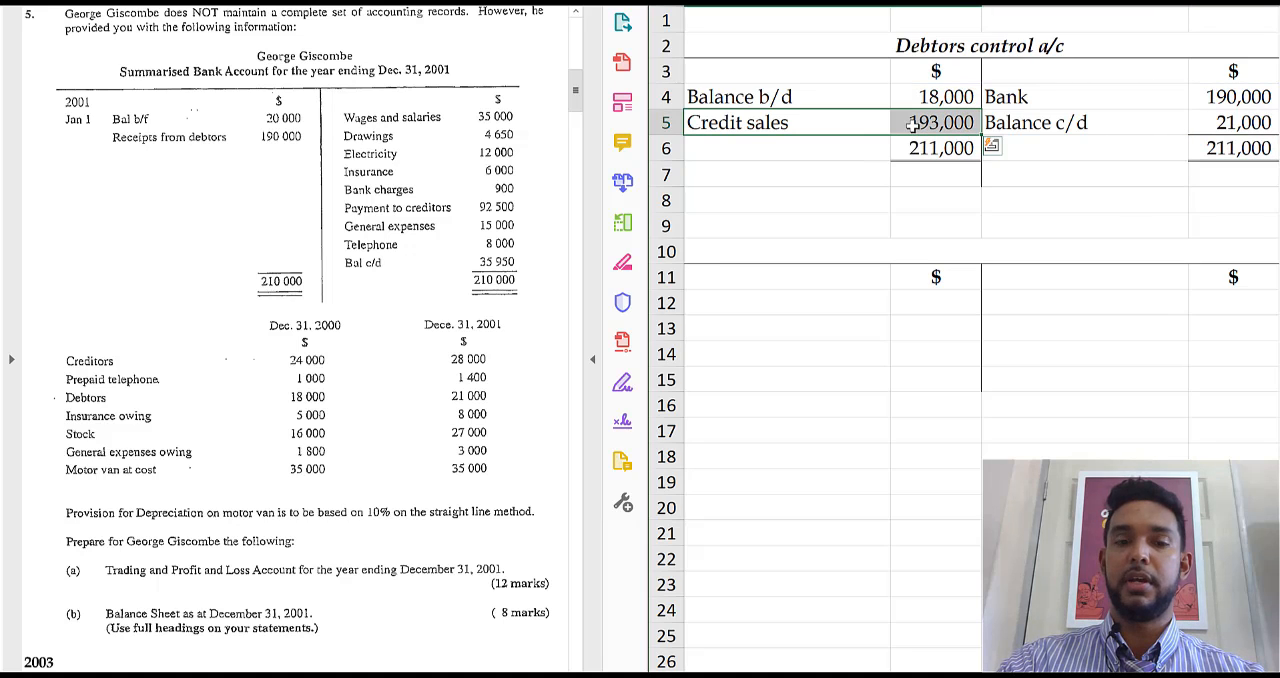
click(920, 92)
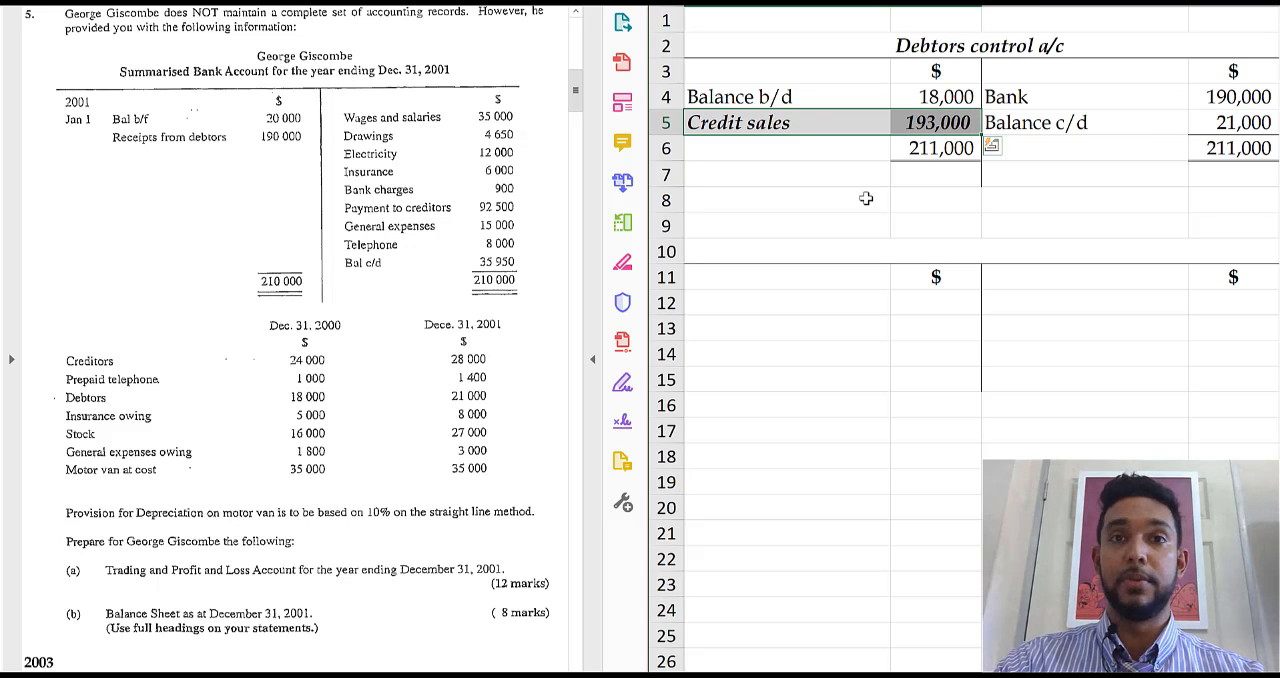
mouse_move(872, 168)
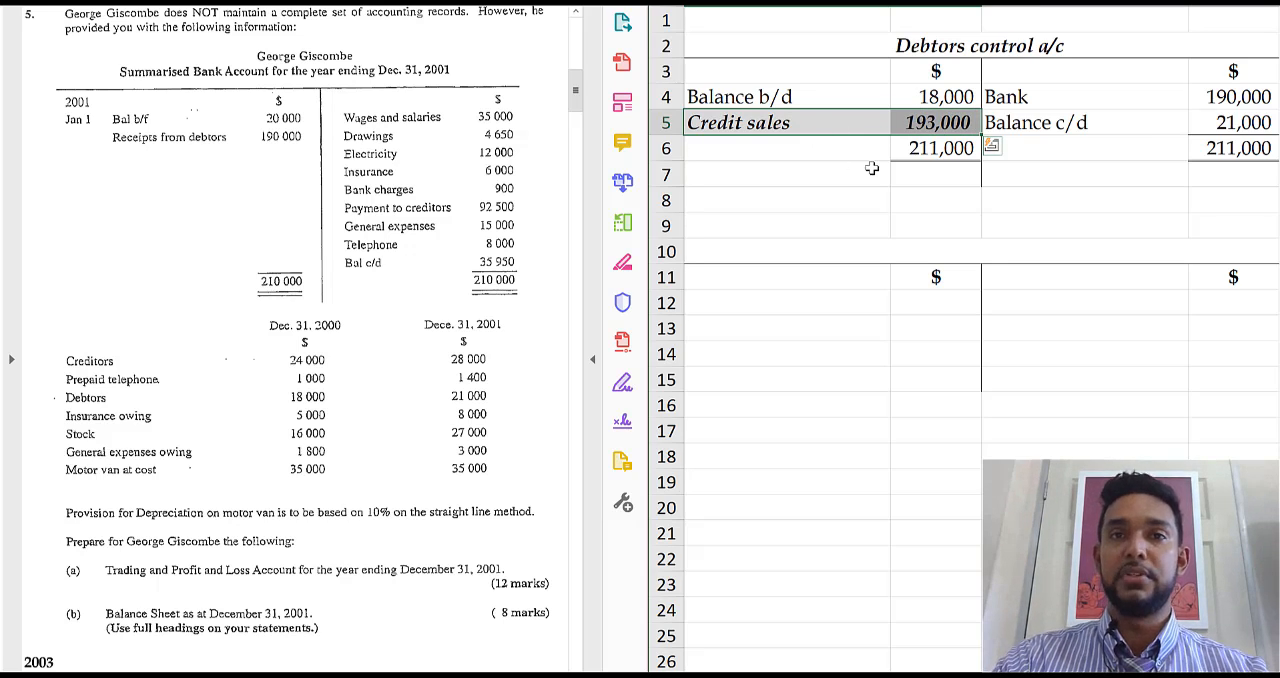
click(784, 200)
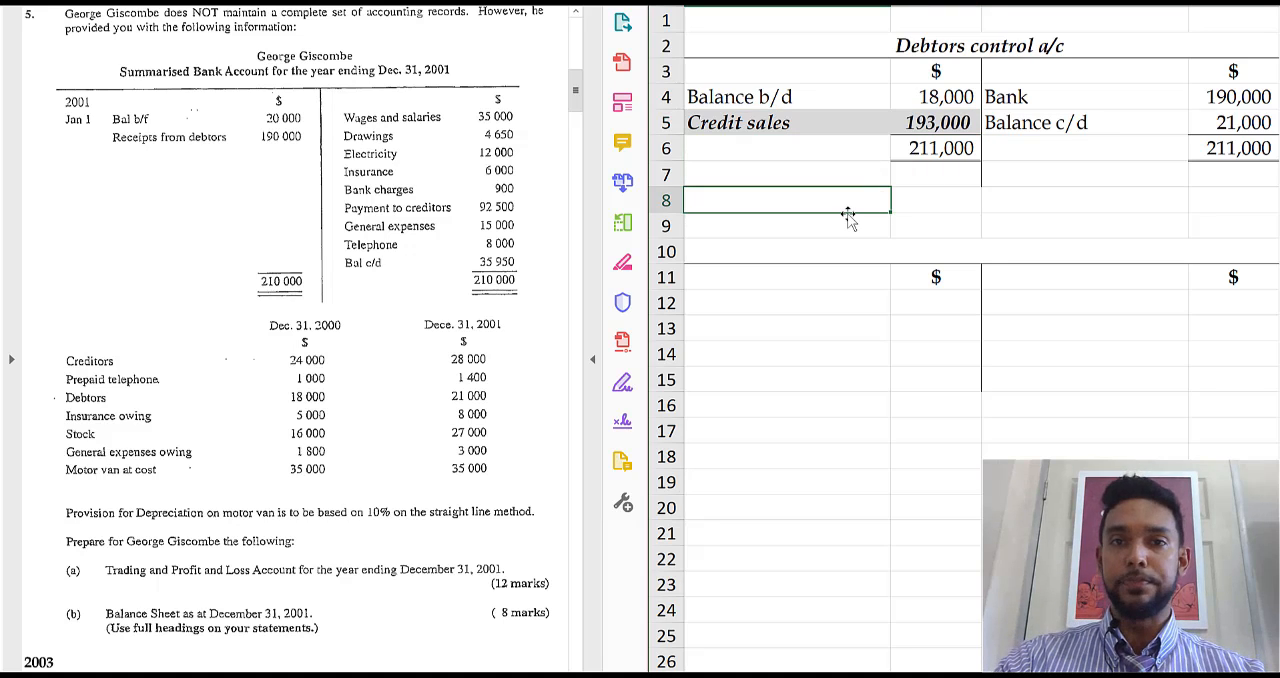
mouse_move(820, 124)
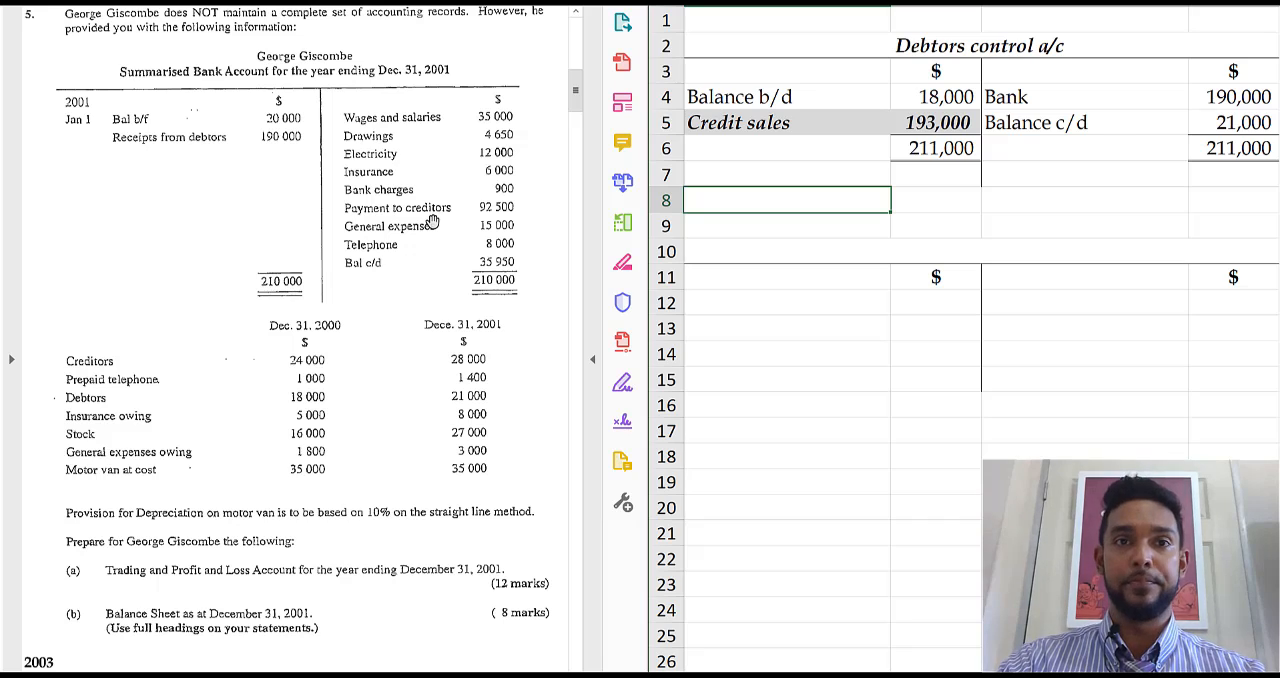
mouse_move(478, 212)
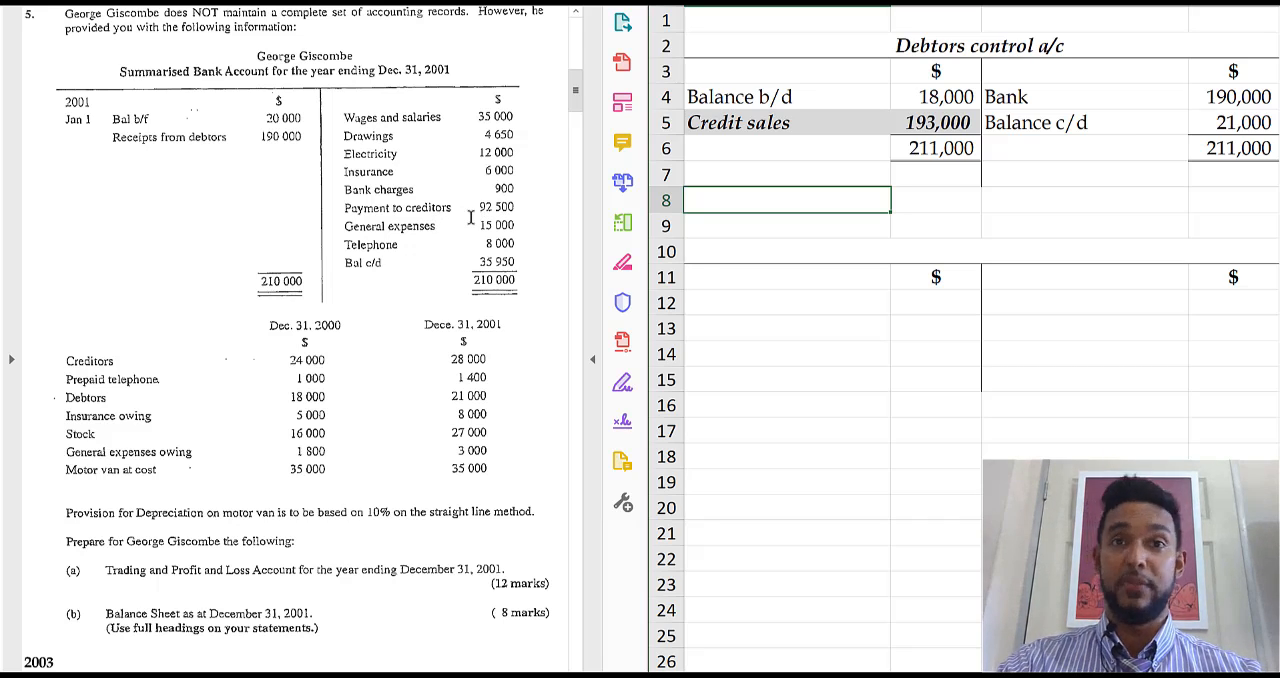
mouse_move(622, 222)
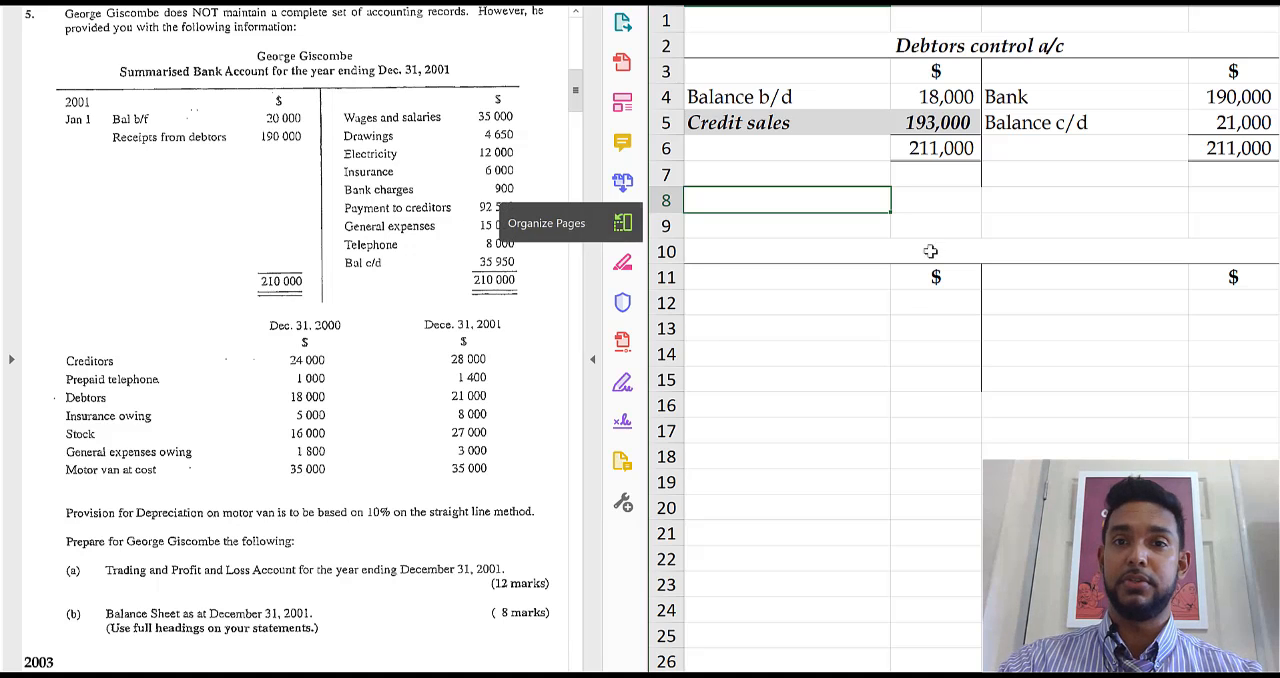
Step: Head row 10 'Creditors control a/c' and enter Balance b/d of 24,000 in D12:E12
text(Credito)
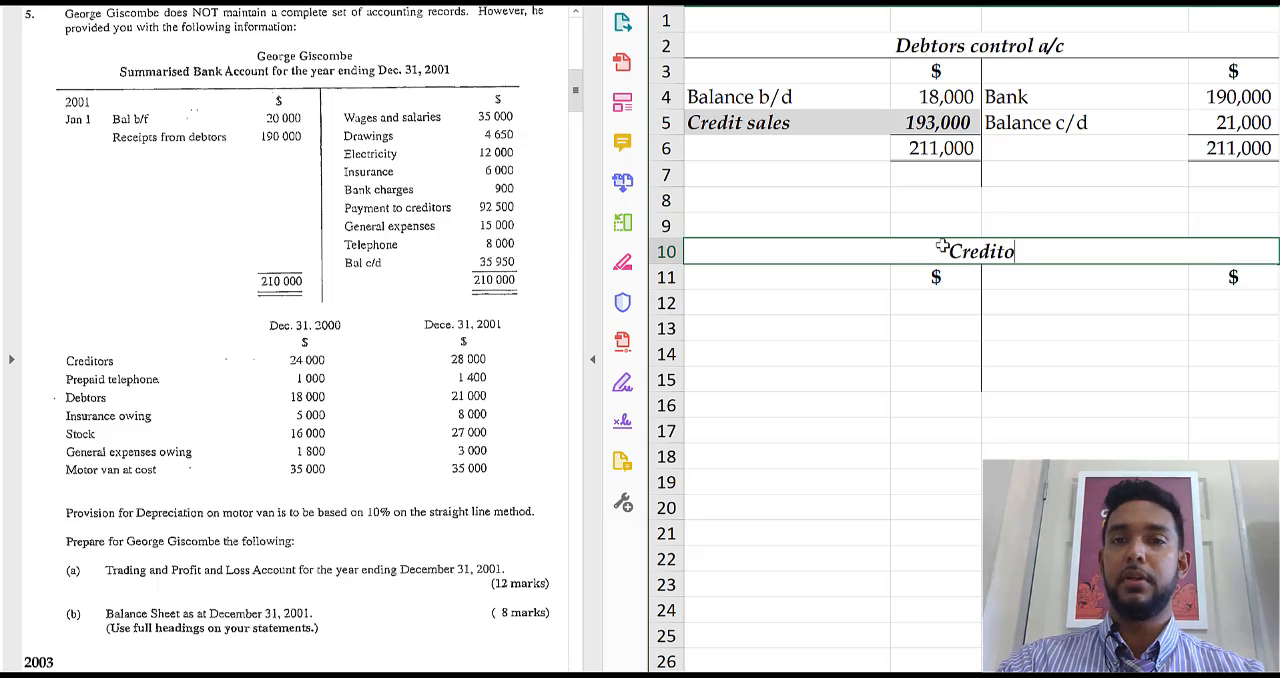
text(rs control a/c)
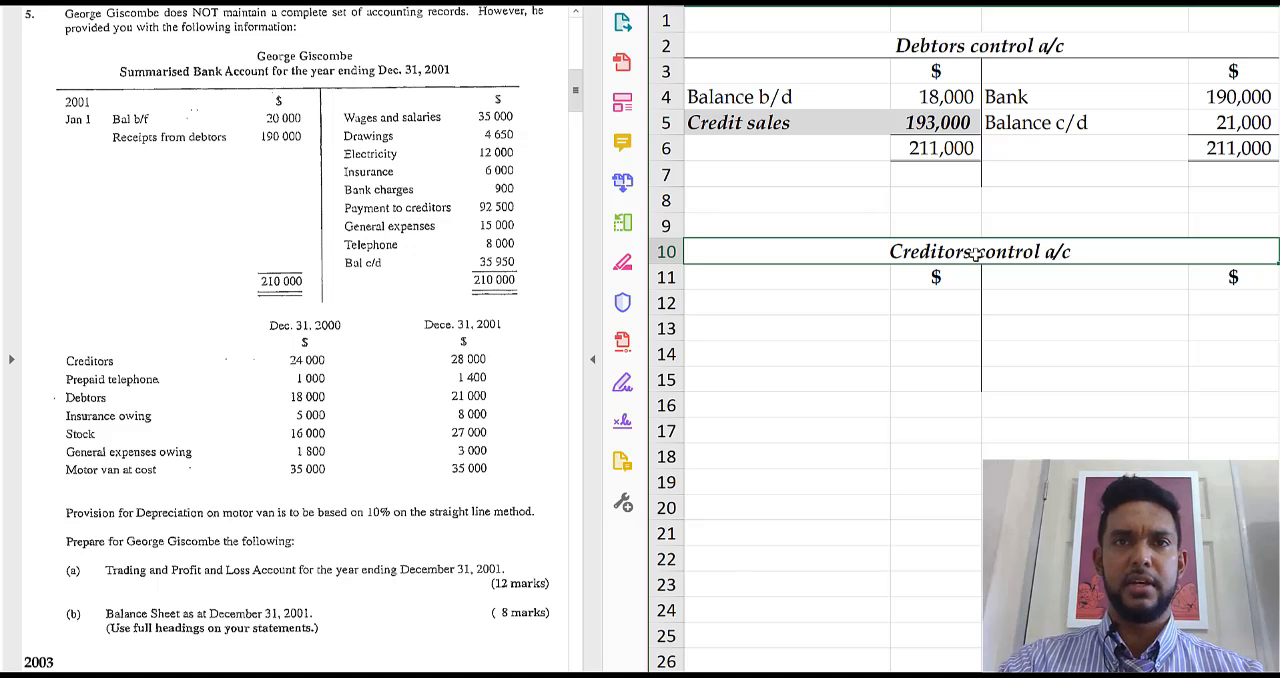
mouse_move(1064, 302)
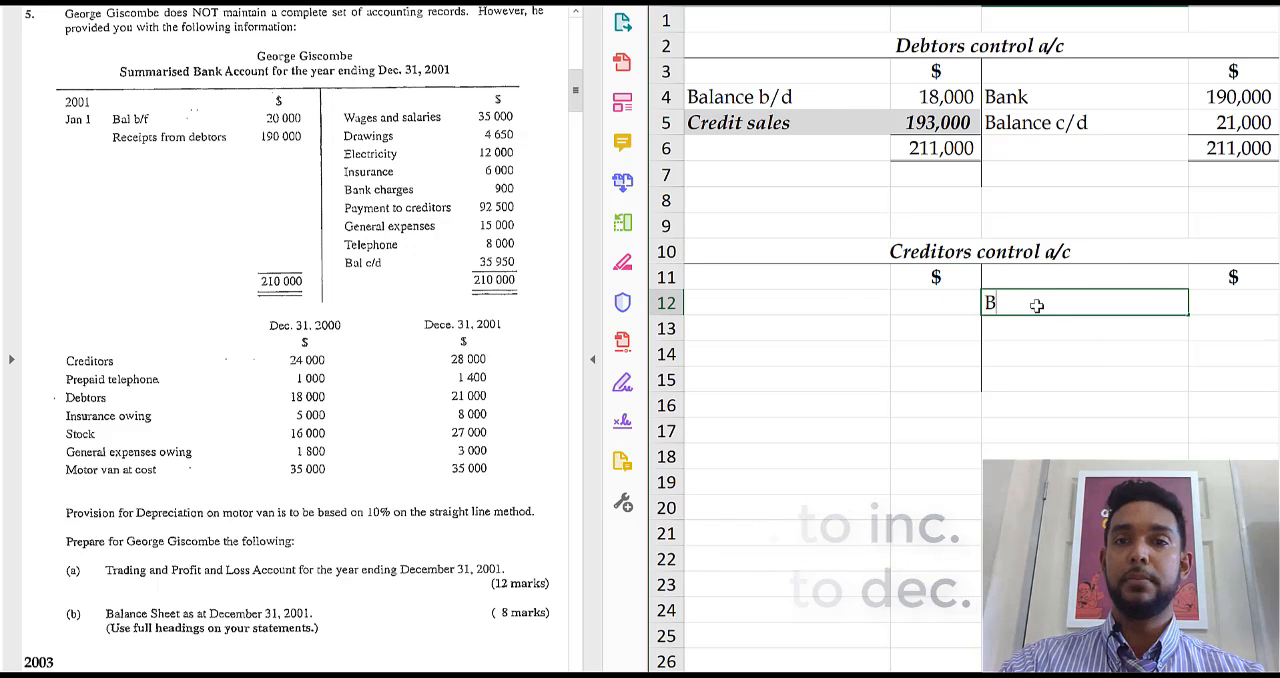
text(Balance b/d)
click(1234, 302)
text(24,000)
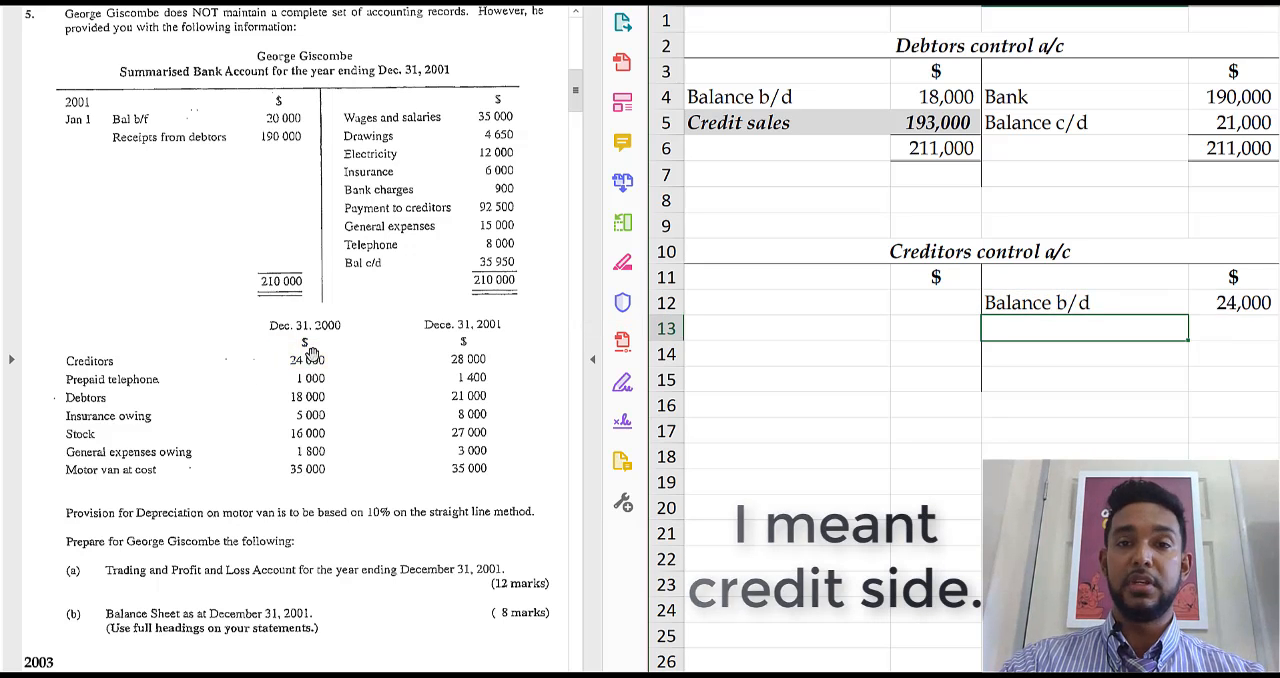
Step: Enter Balance c/d of 28,000 in A13:C13
text(Balance)
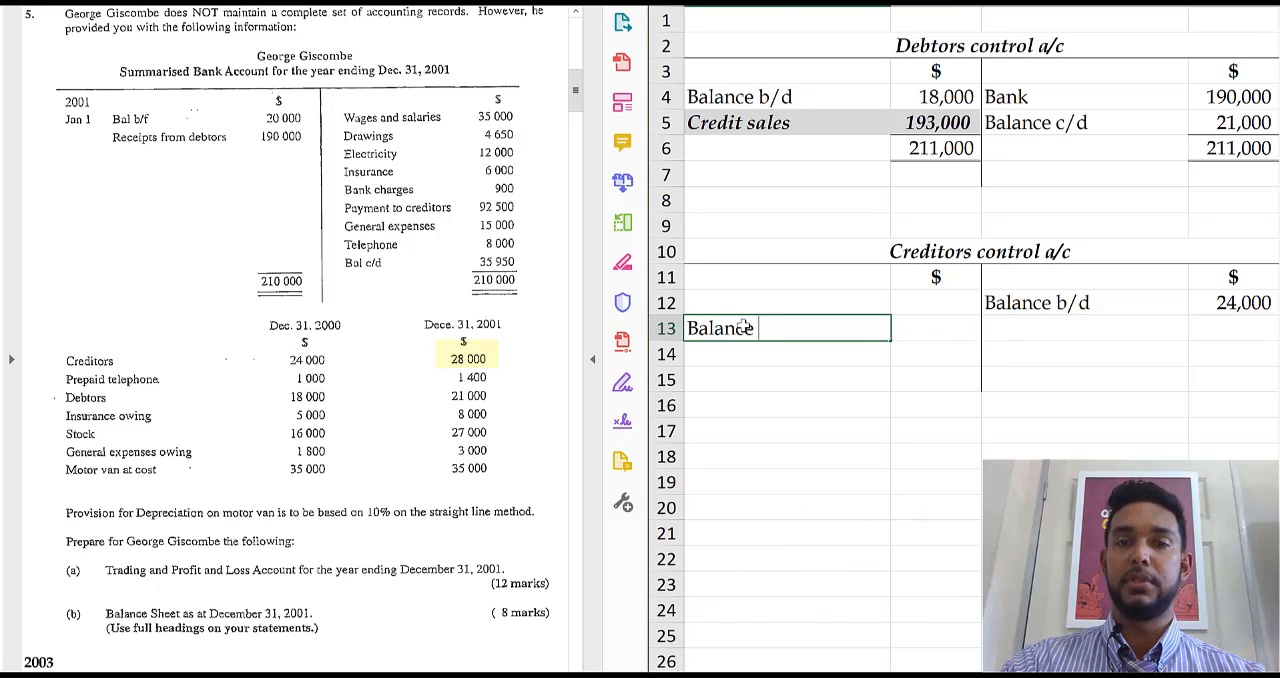
text(cd)
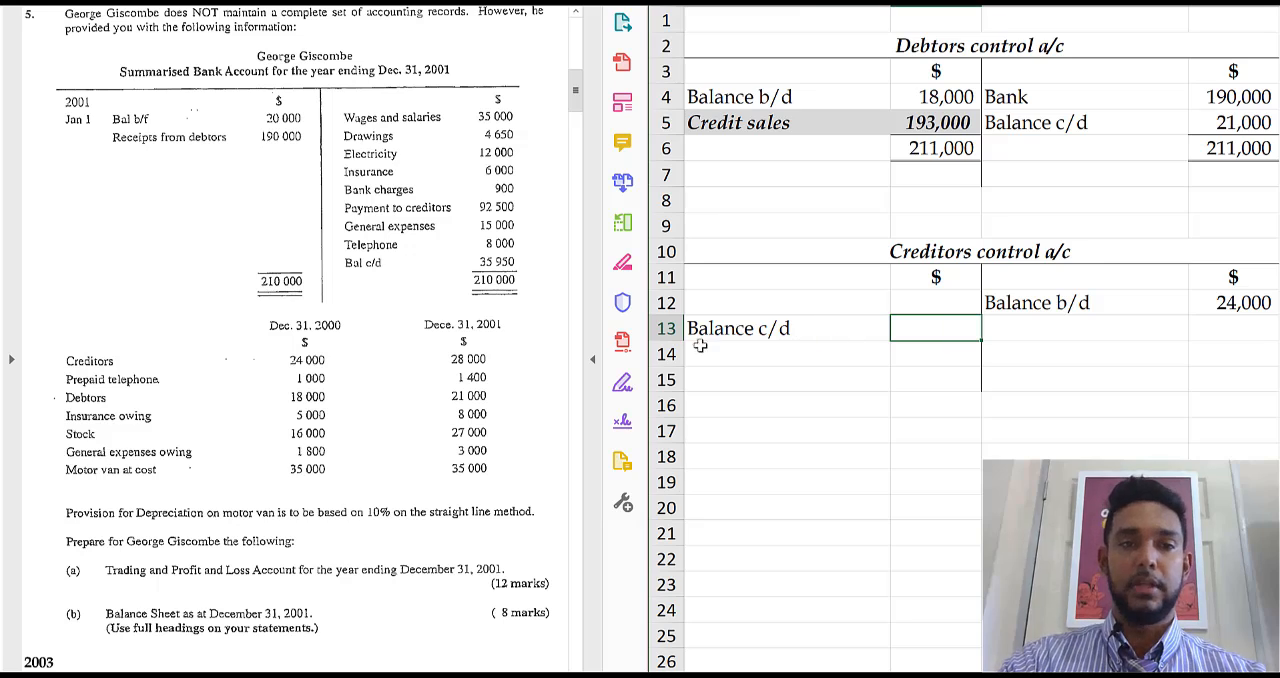
text(2800)
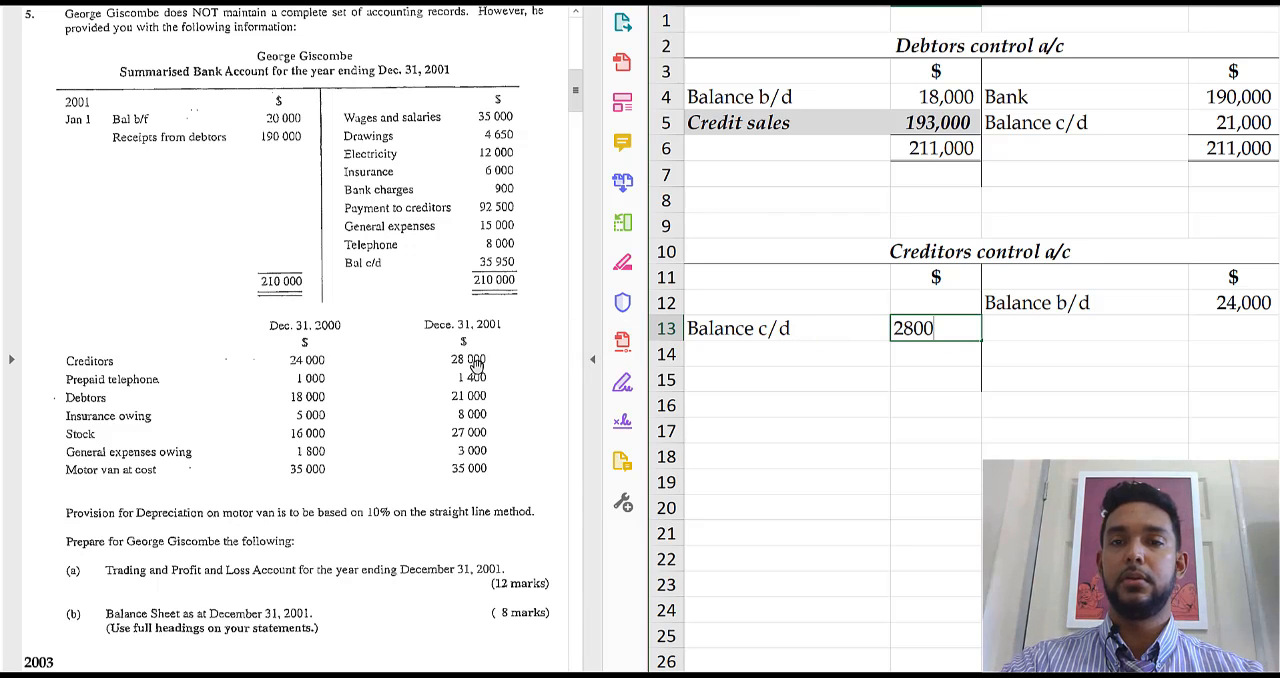
key(Return)
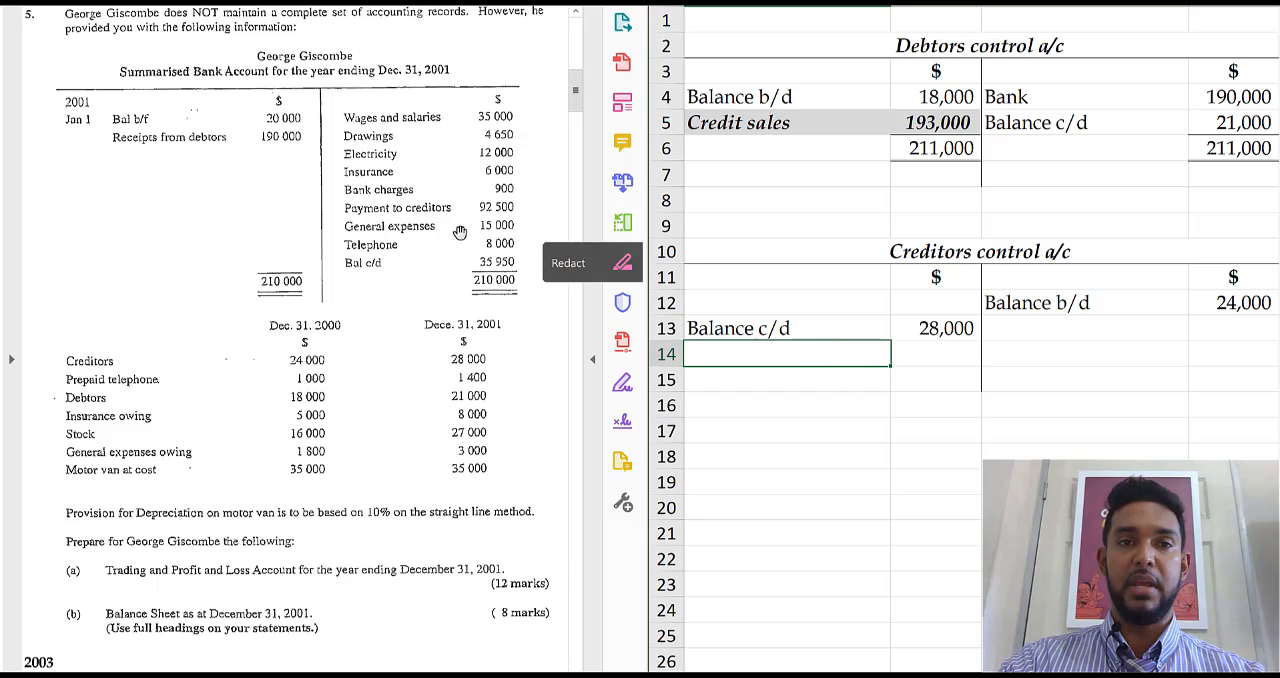
Step: Record Bank payments of 92,500 on the debit side in A12:C12
click(430, 206)
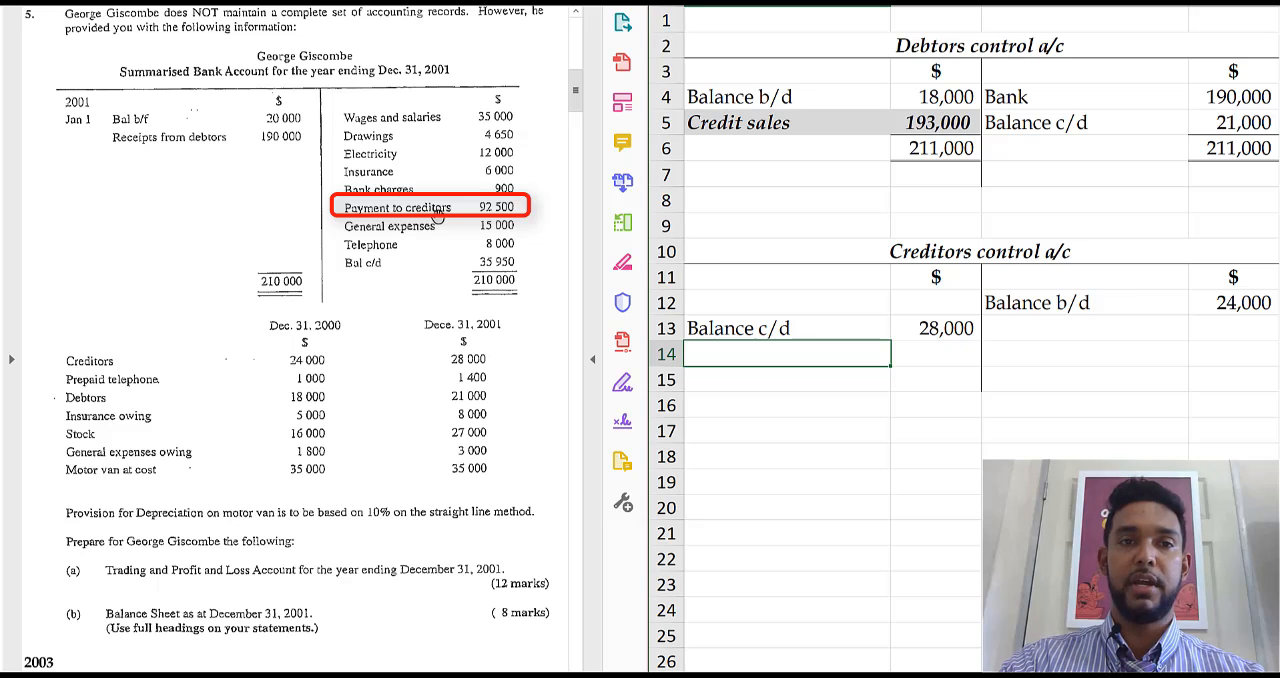
click(788, 302)
text(Bank)
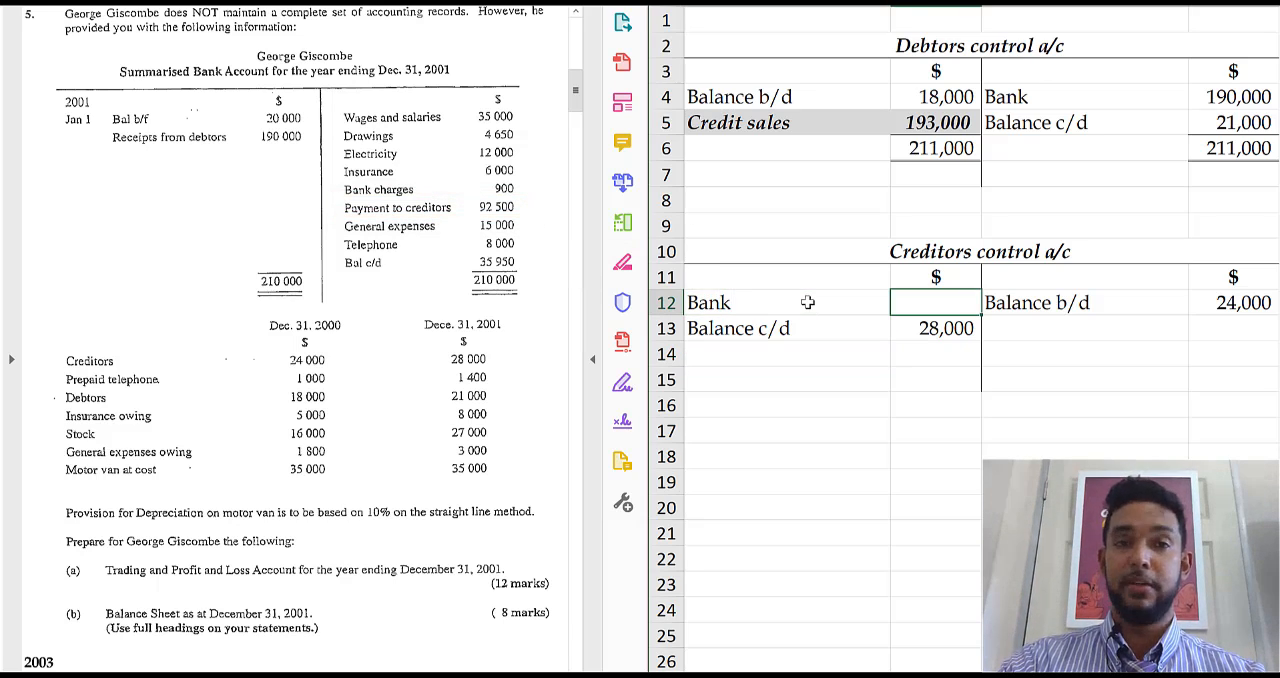
text(82)
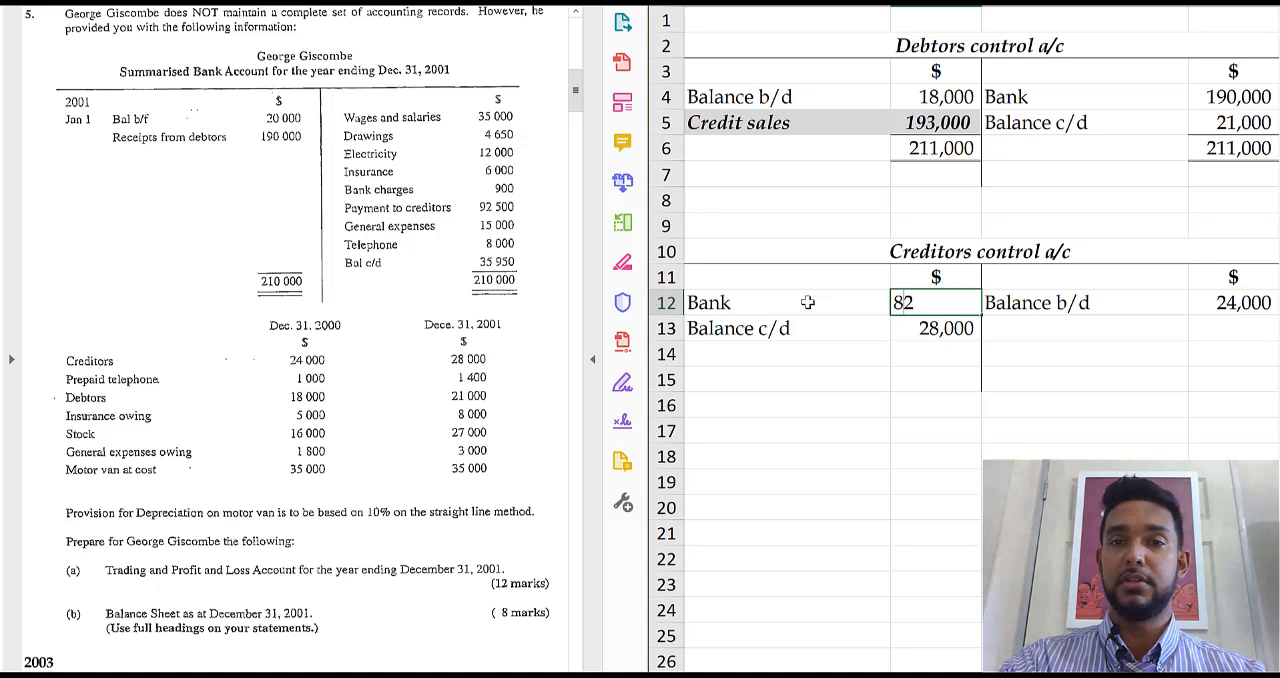
text(92500)
click(1084, 328)
text(Cre)
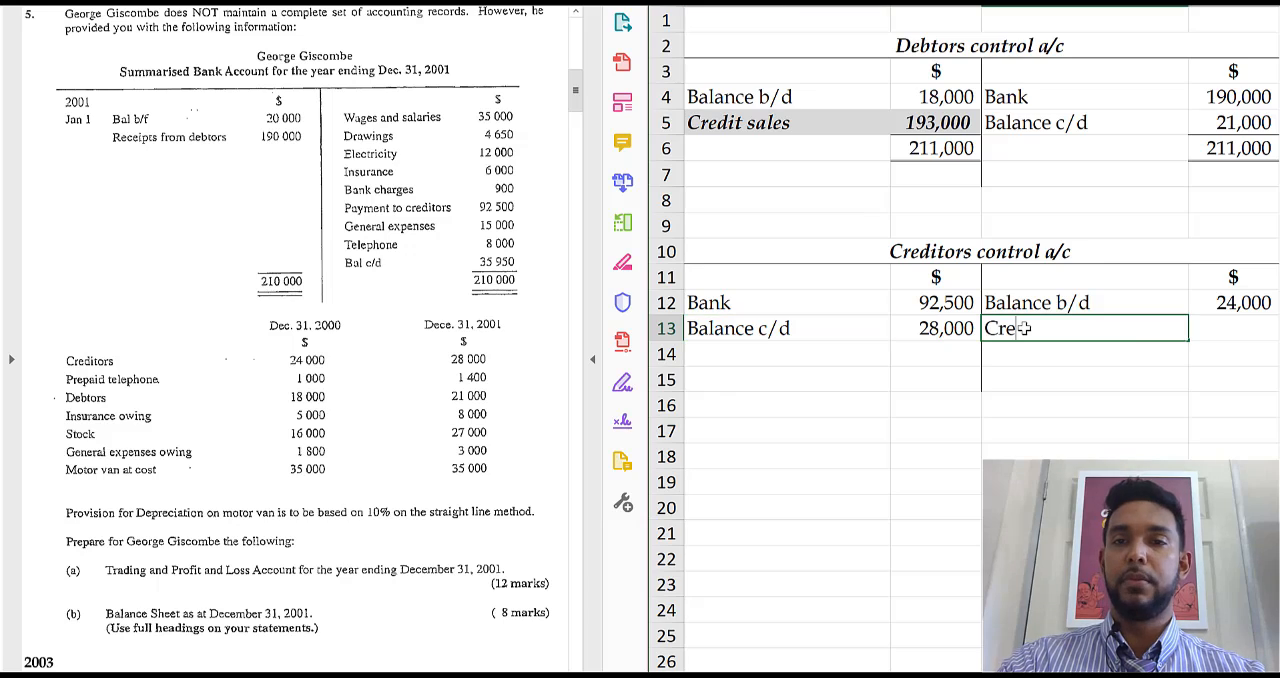
Step: Enter Credit purchases as =C14-E12 giving 96,500, with both sides totalling 120,500
text(dit o)
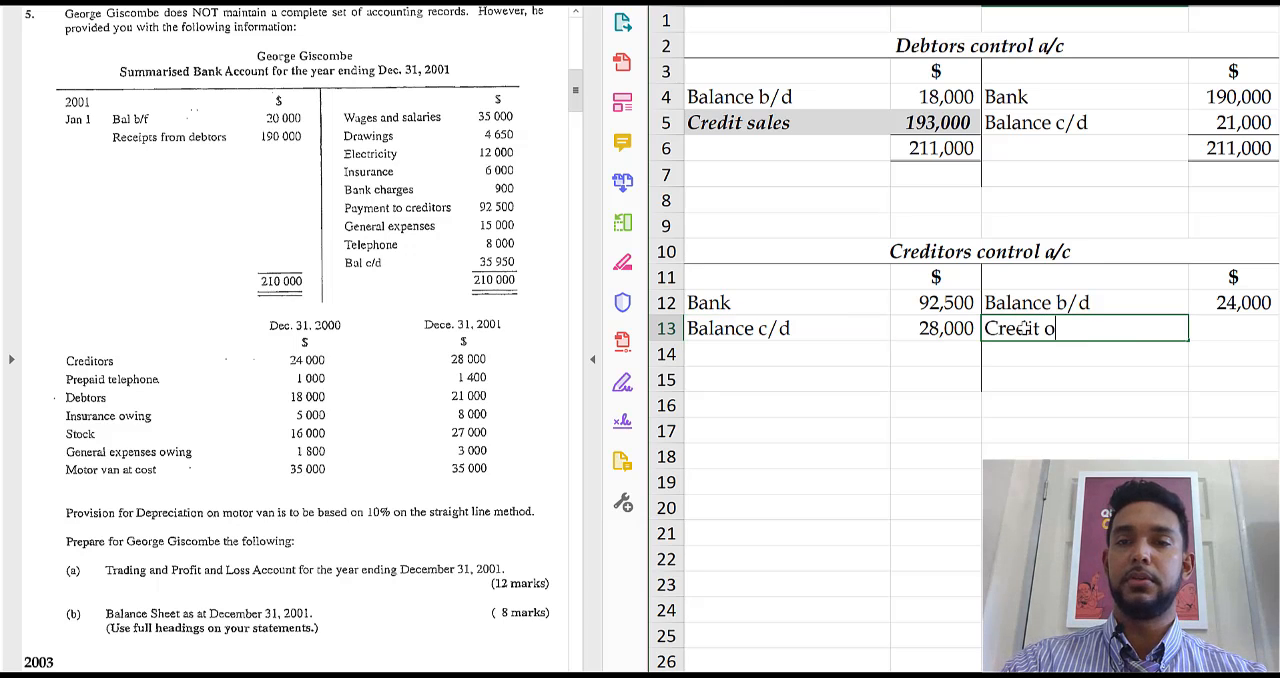
text(purchases)
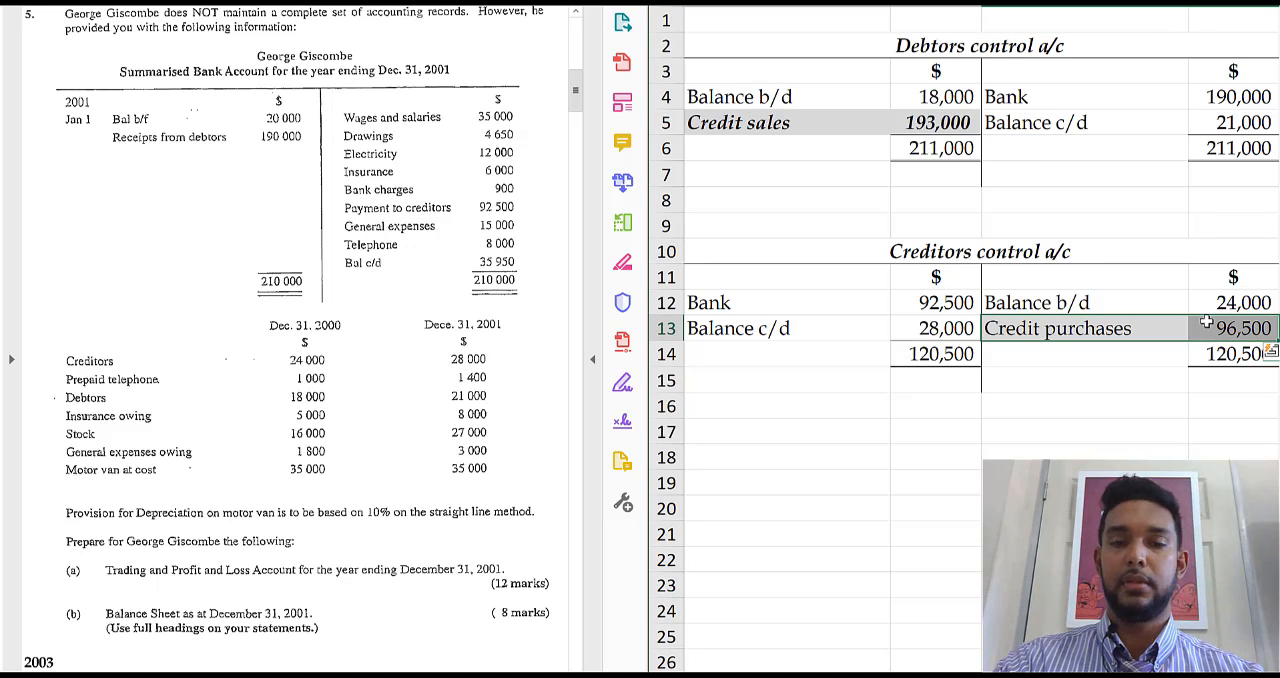
click(784, 404)
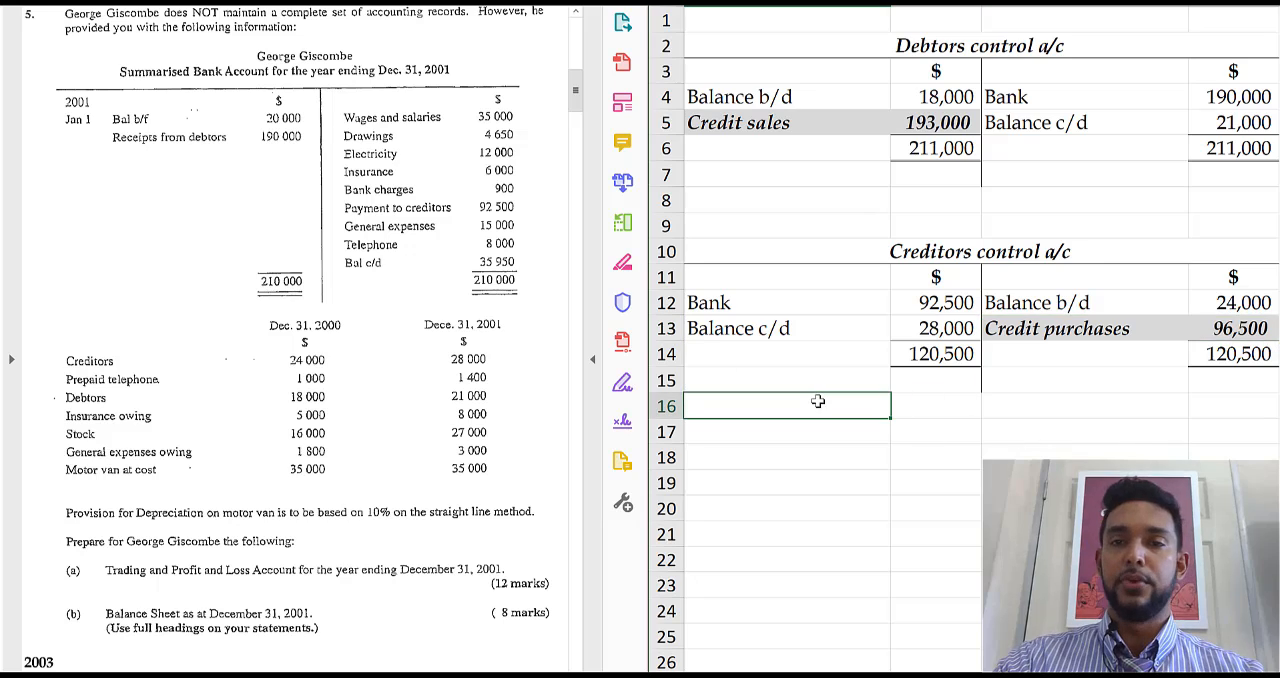
mouse_move(836, 120)
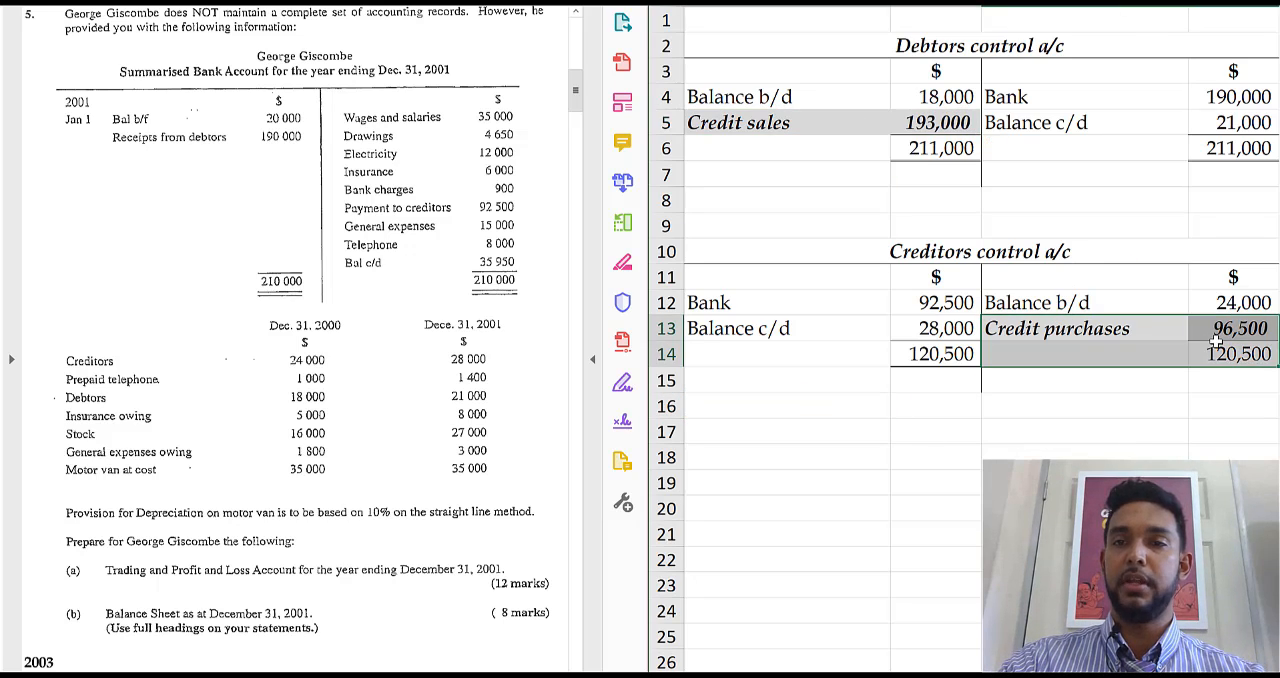
click(786, 404)
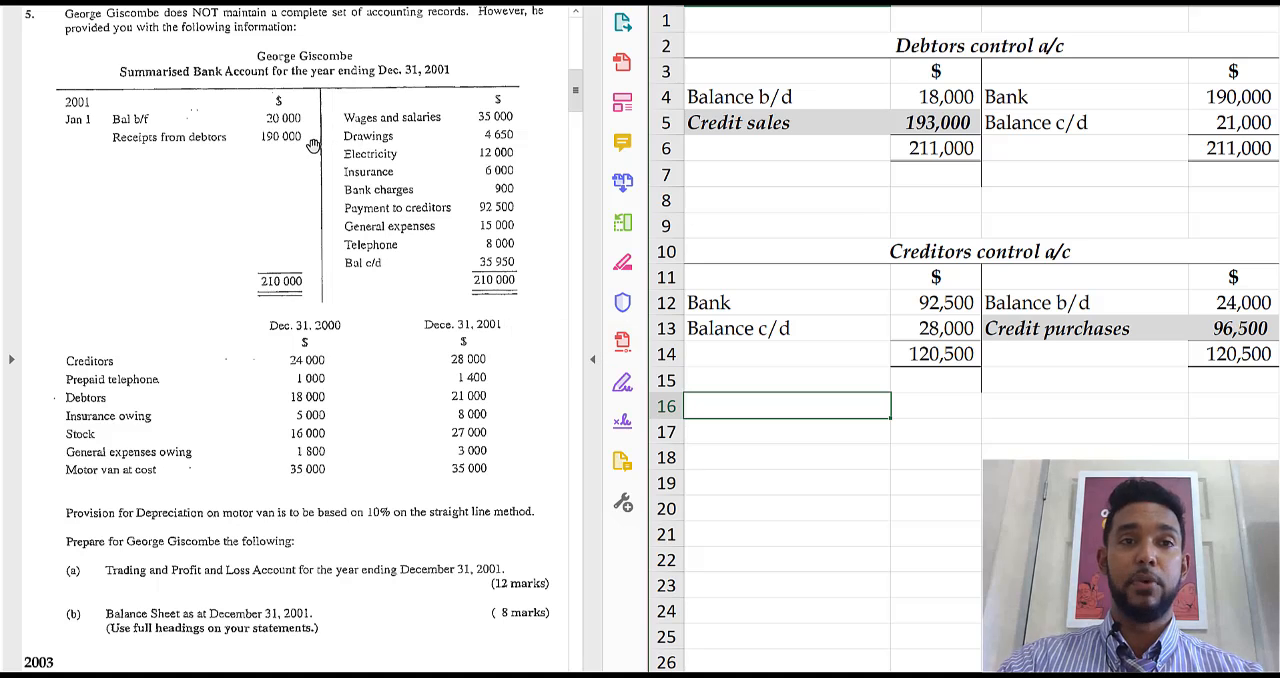
mouse_move(446, 400)
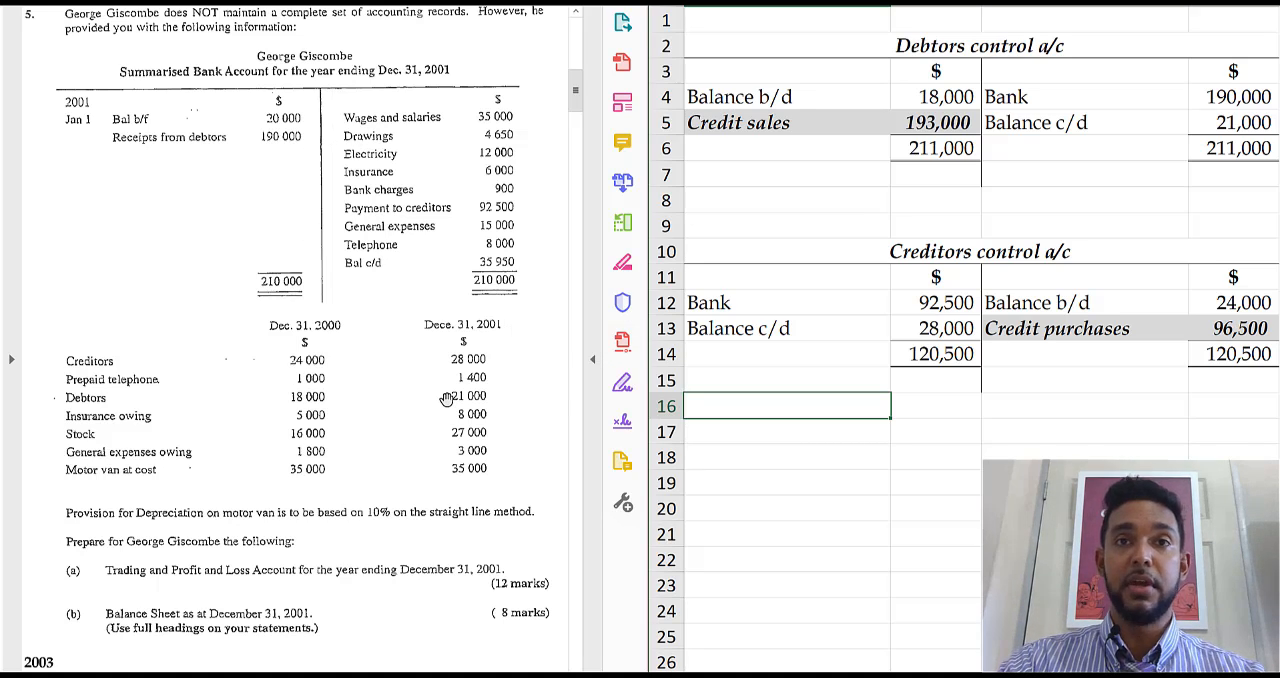
mouse_move(372, 396)
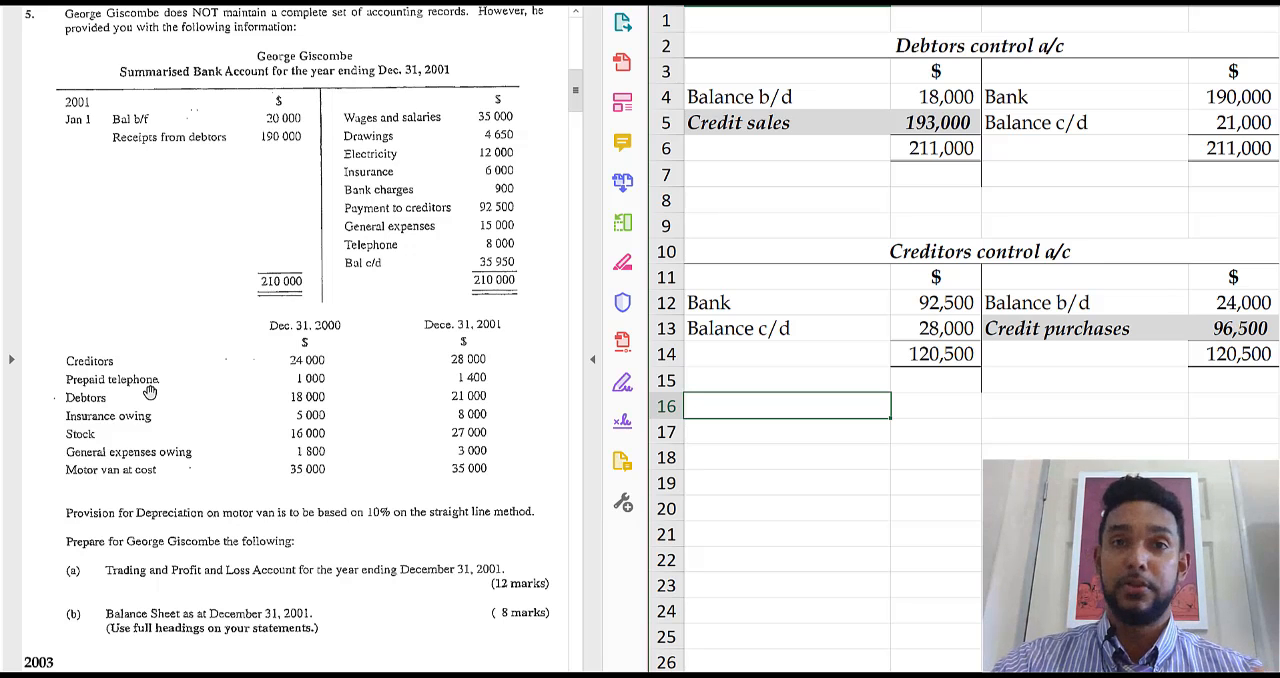
mouse_move(622, 182)
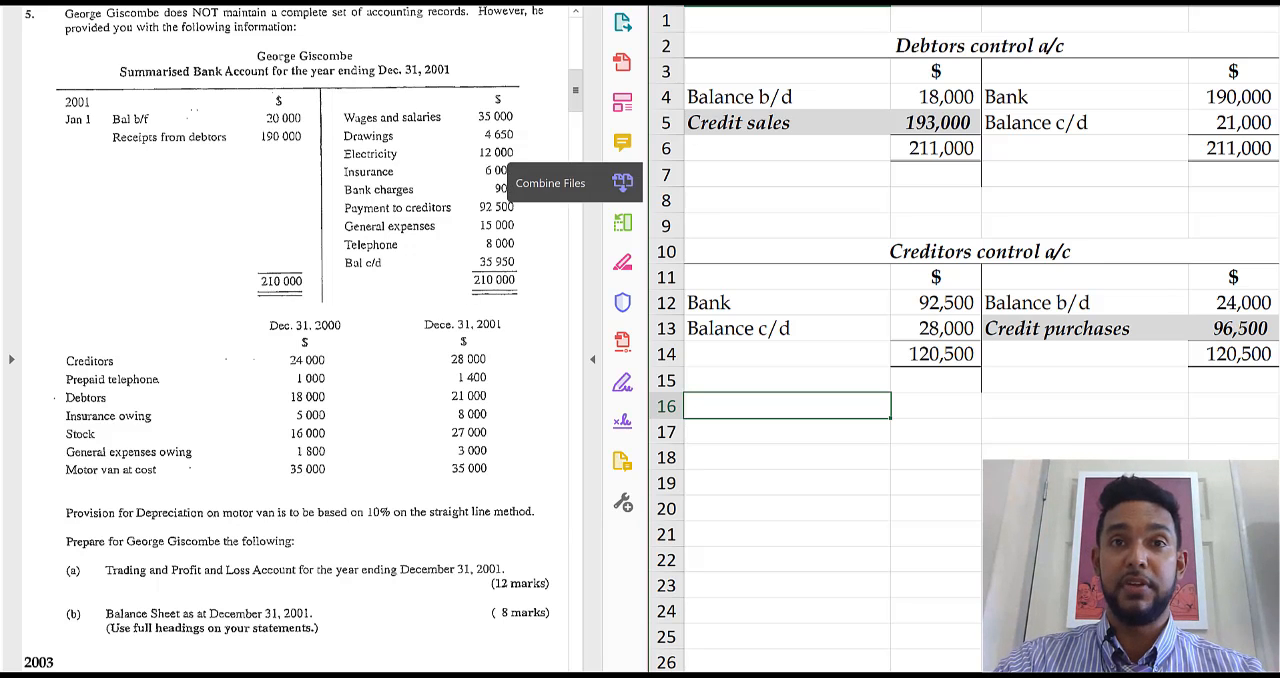